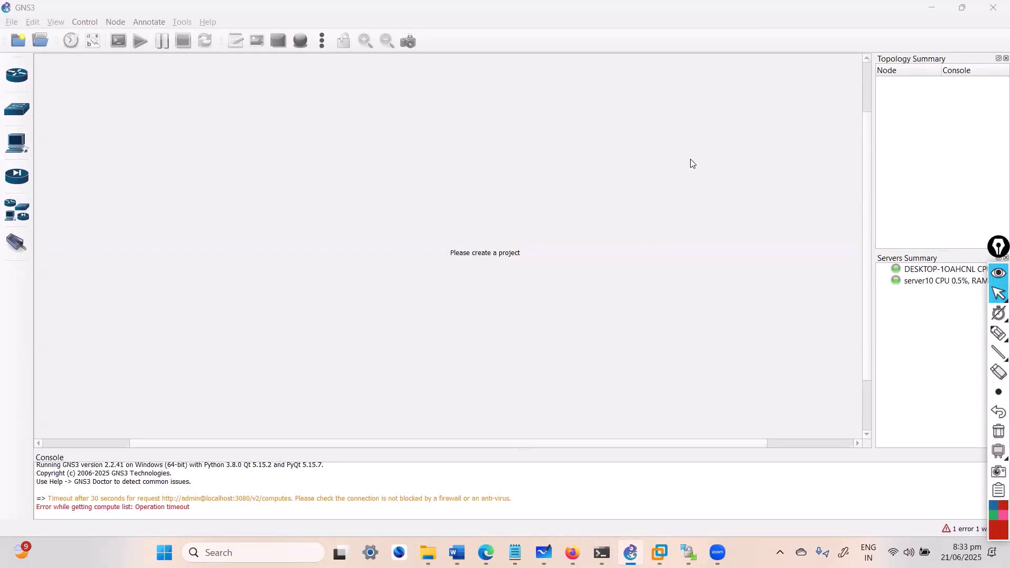
mouse_move(508, 253)
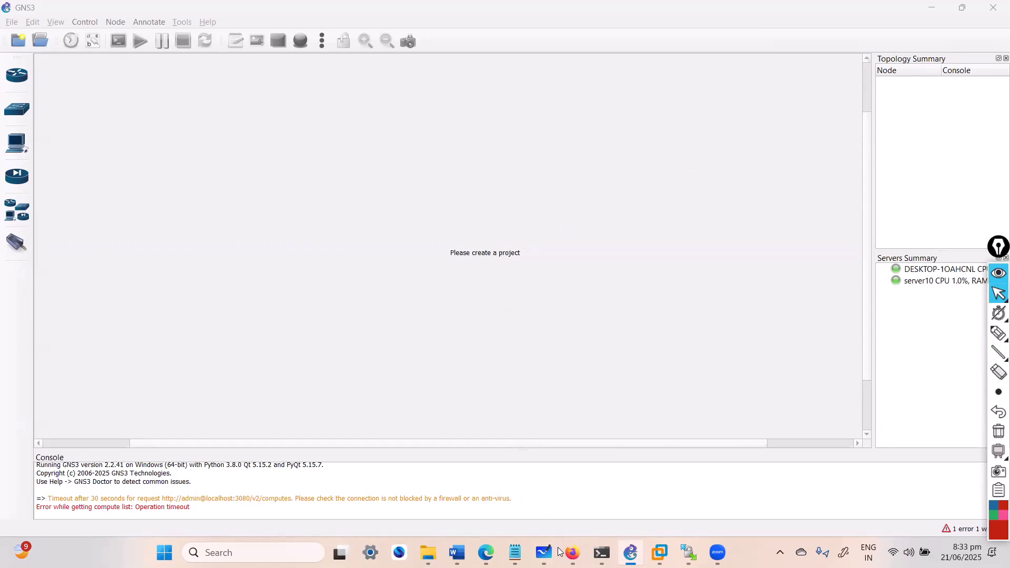
Switch to Microsoft Whiteboard's PALOALTO topology board showing the DMZ, LAN, MGMT and internet zones.
click(543, 551)
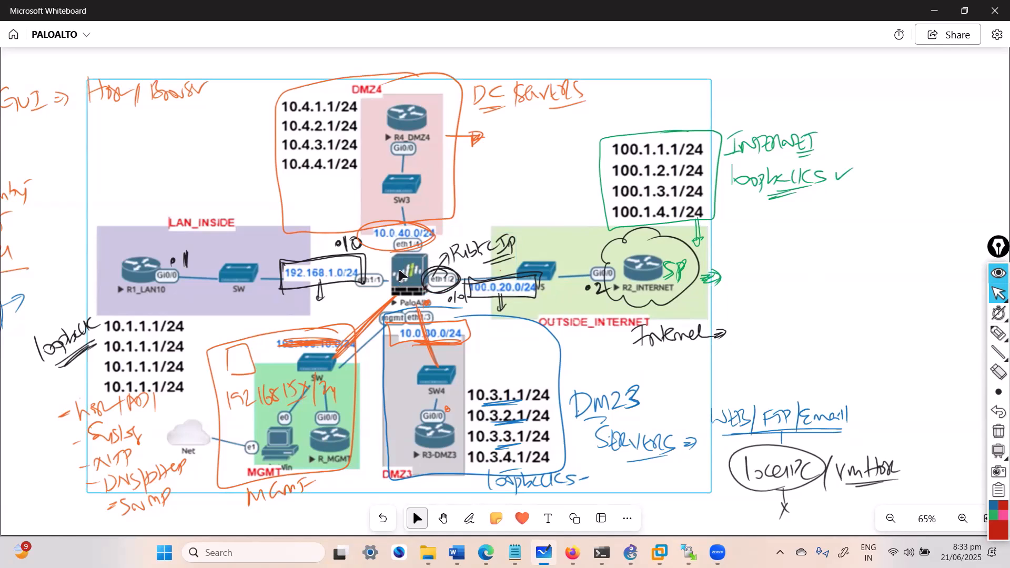
mouse_move(135, 283)
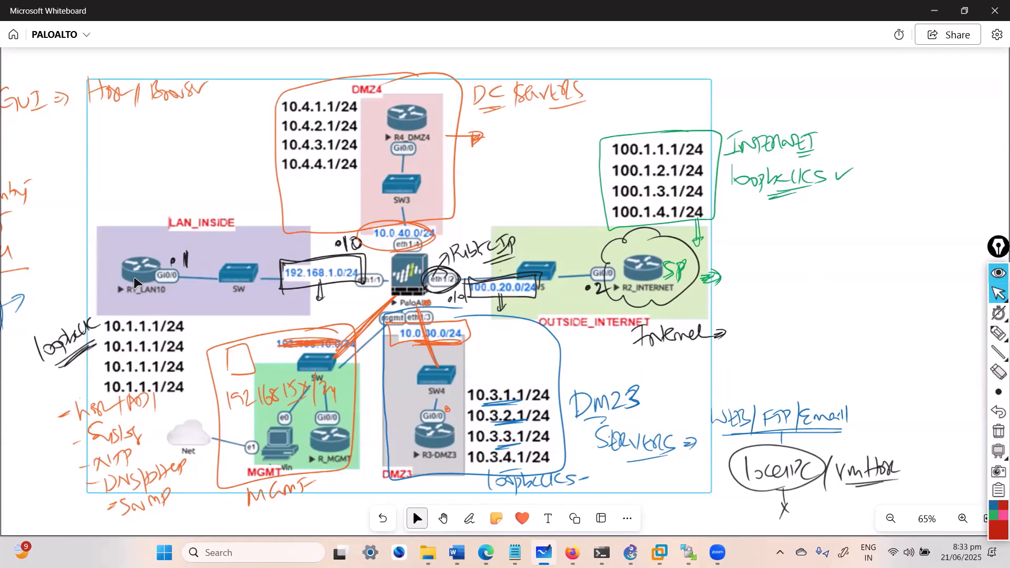
mouse_move(650, 275)
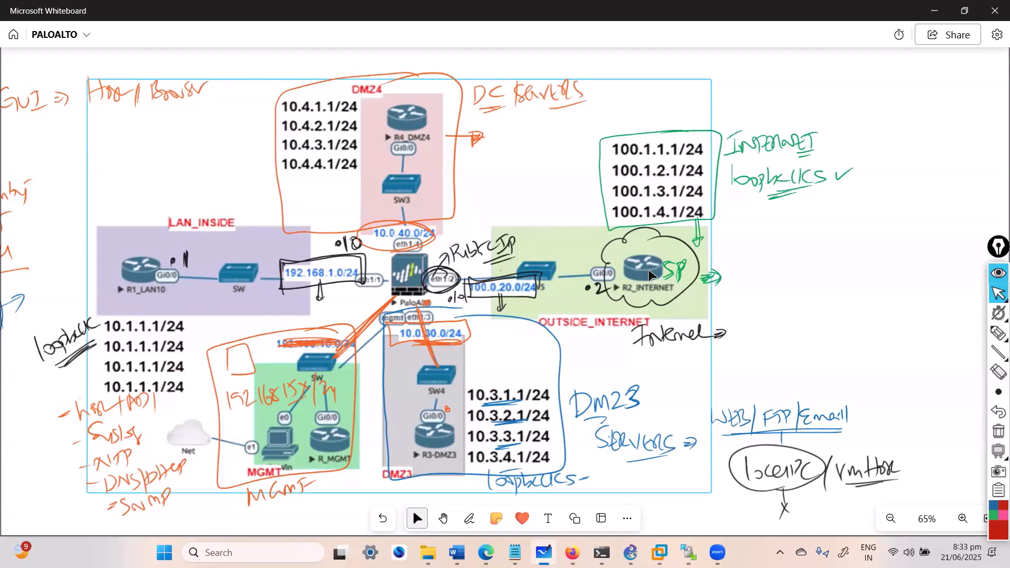
mouse_move(915, 76)
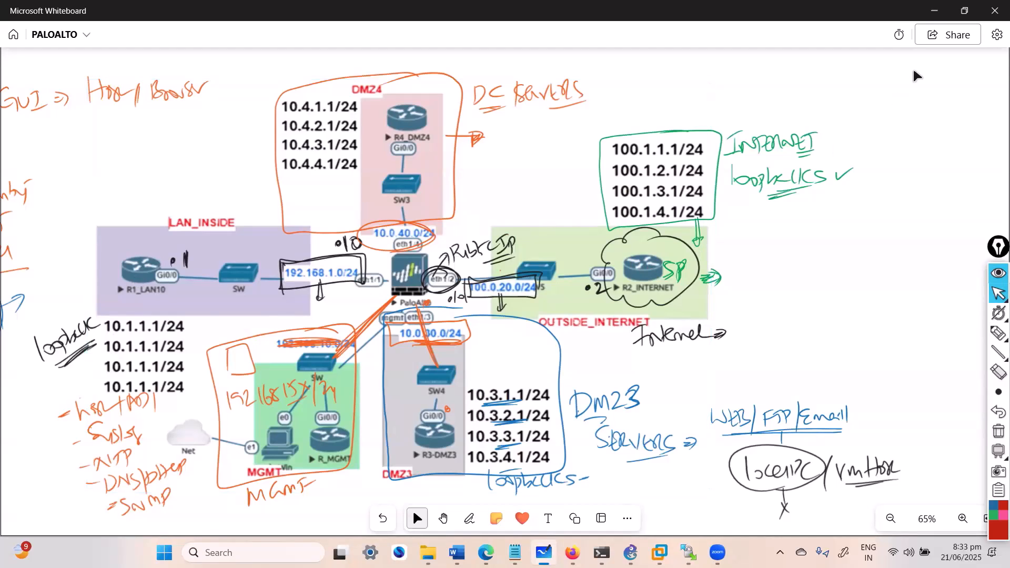
Review the c3725, c7200 and c7200S5 IOS router templates, cancelling a new-template wizard and Preferences.
click(630, 551)
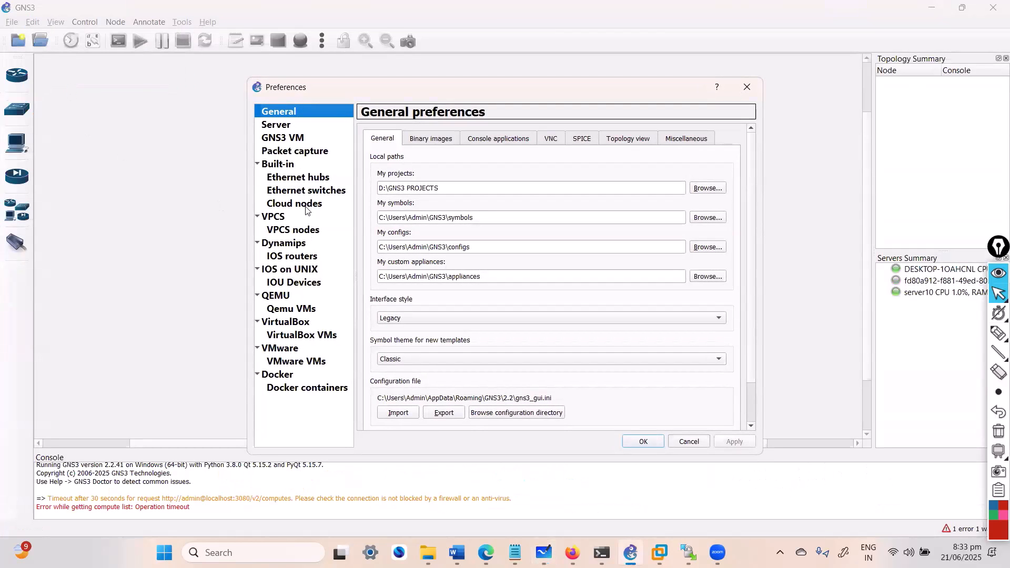
click(291, 255)
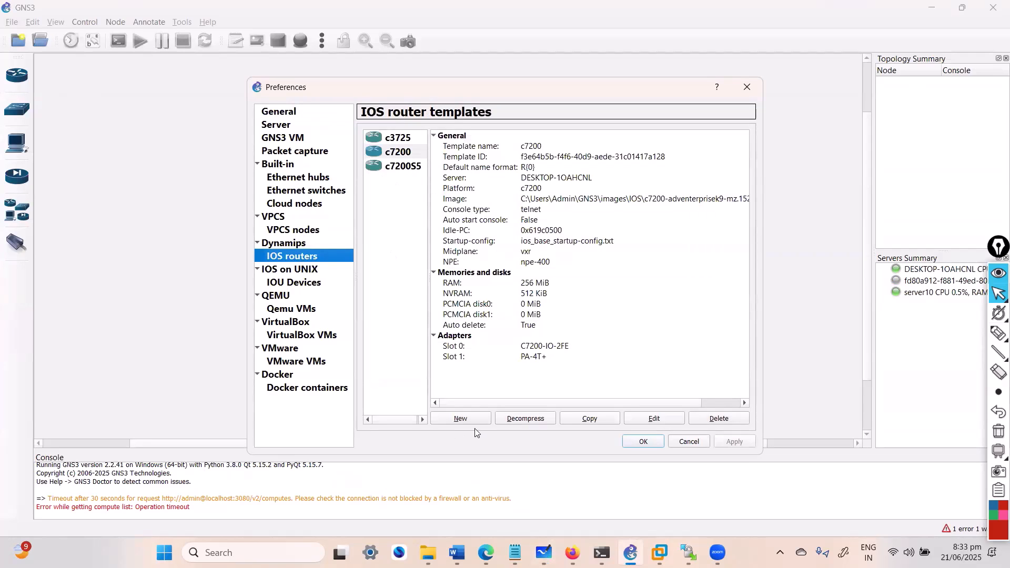
click(459, 418)
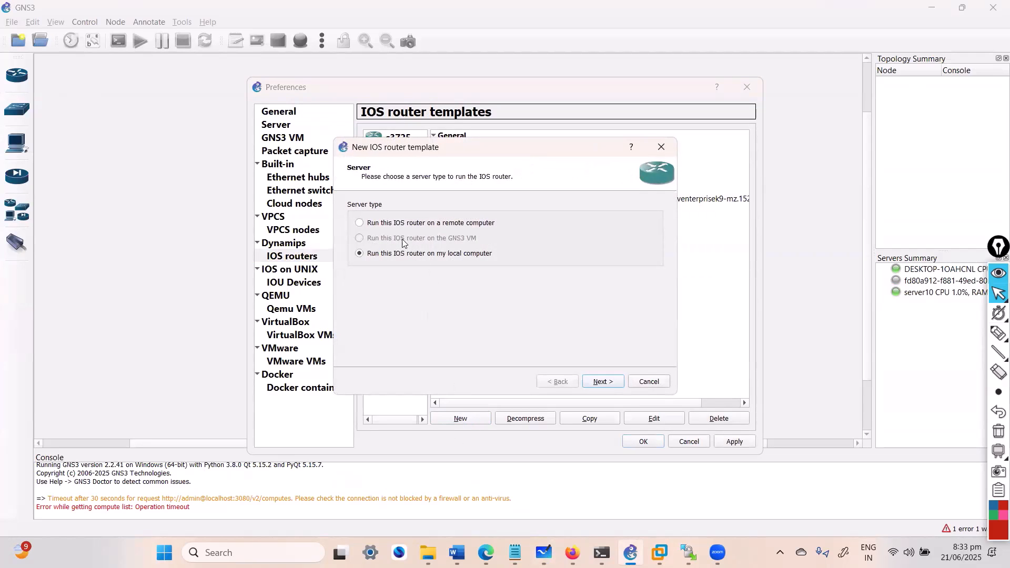
click(602, 381)
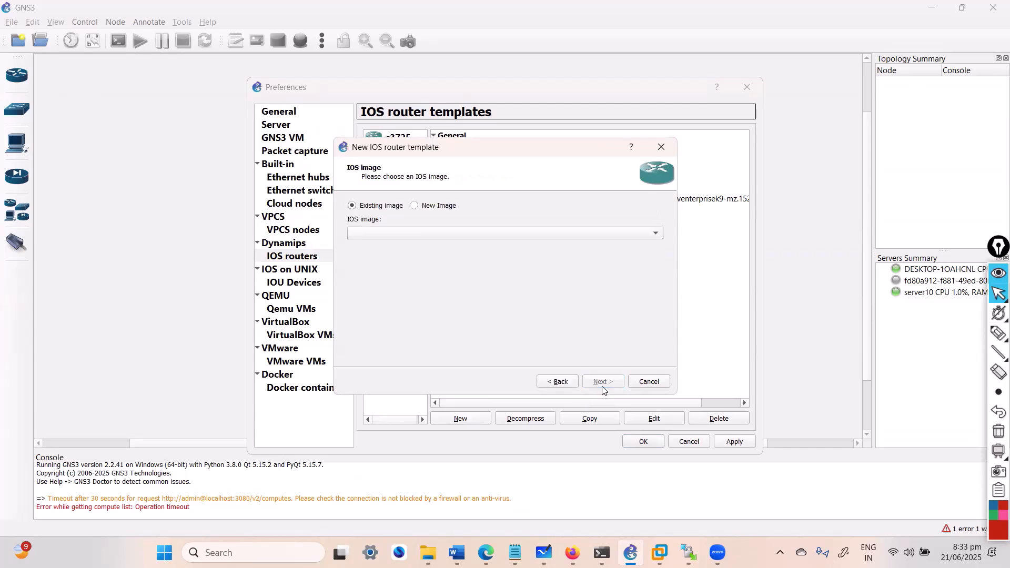
click(414, 205)
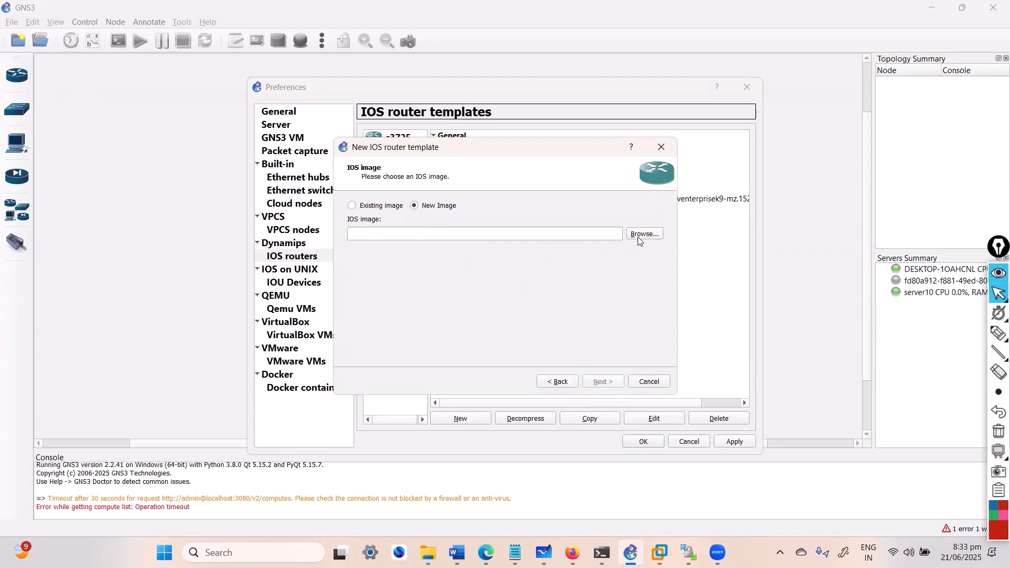
click(644, 233)
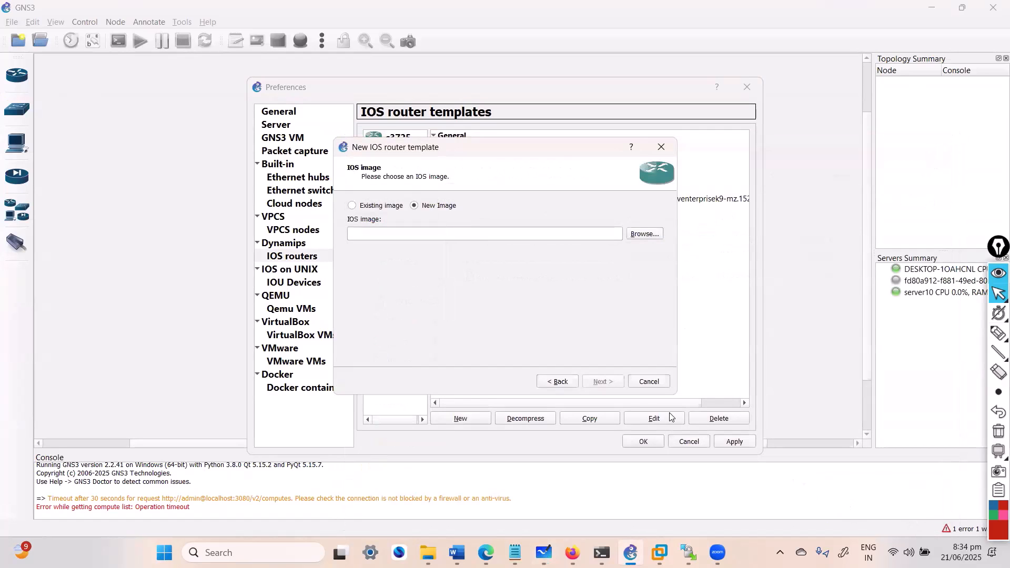
click(648, 381)
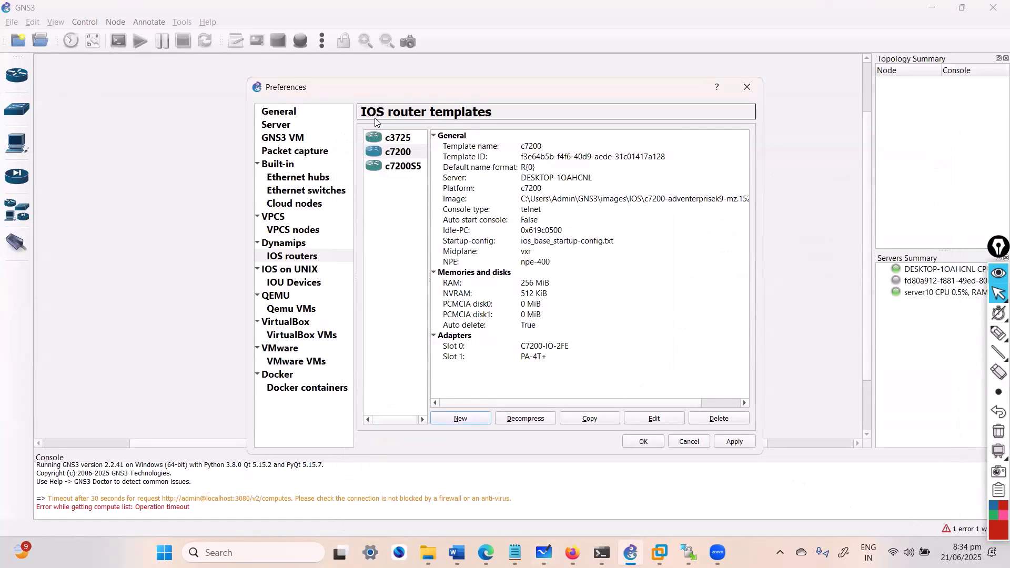
mouse_move(350, 287)
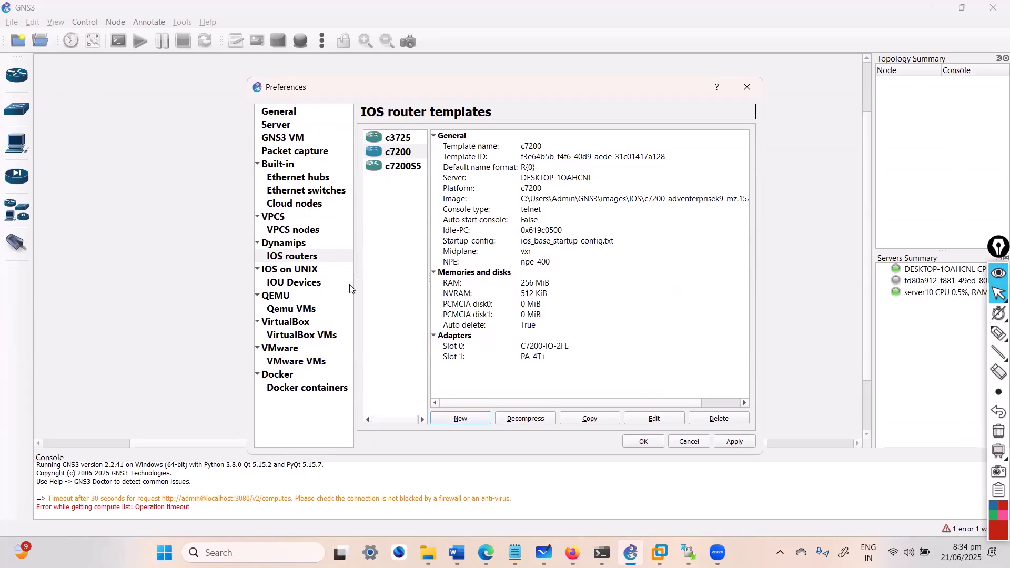
mouse_move(700, 436)
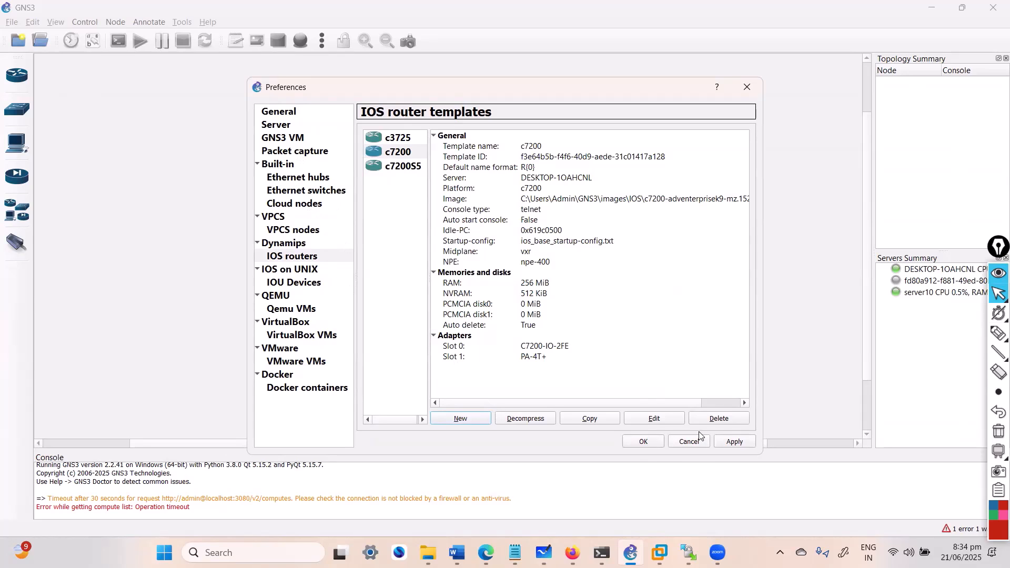
click(688, 441)
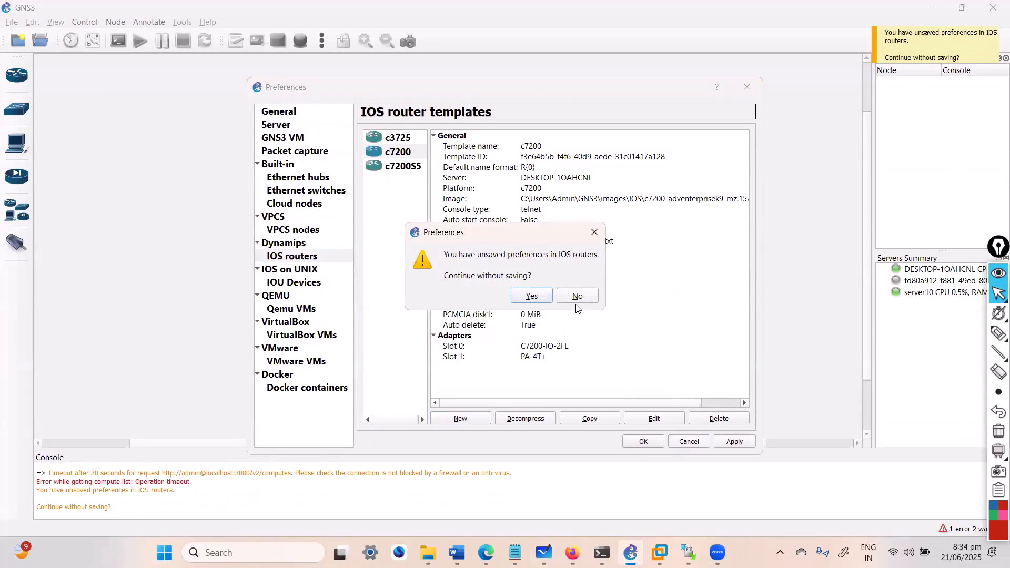
mouse_move(531, 295)
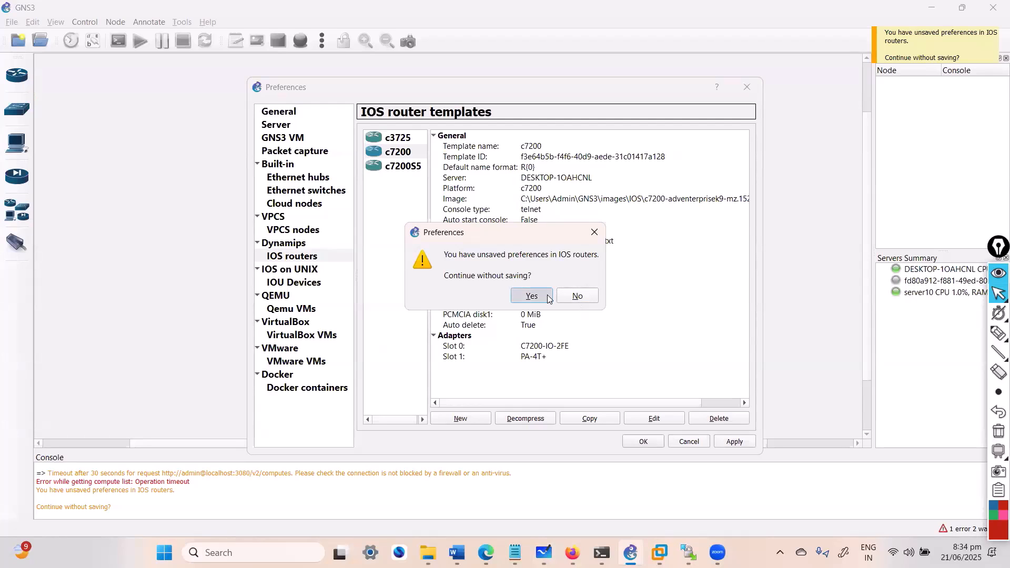
Discard preference changes and start a new blank project named 'paloalto firewall lab 1'.
click(531, 296)
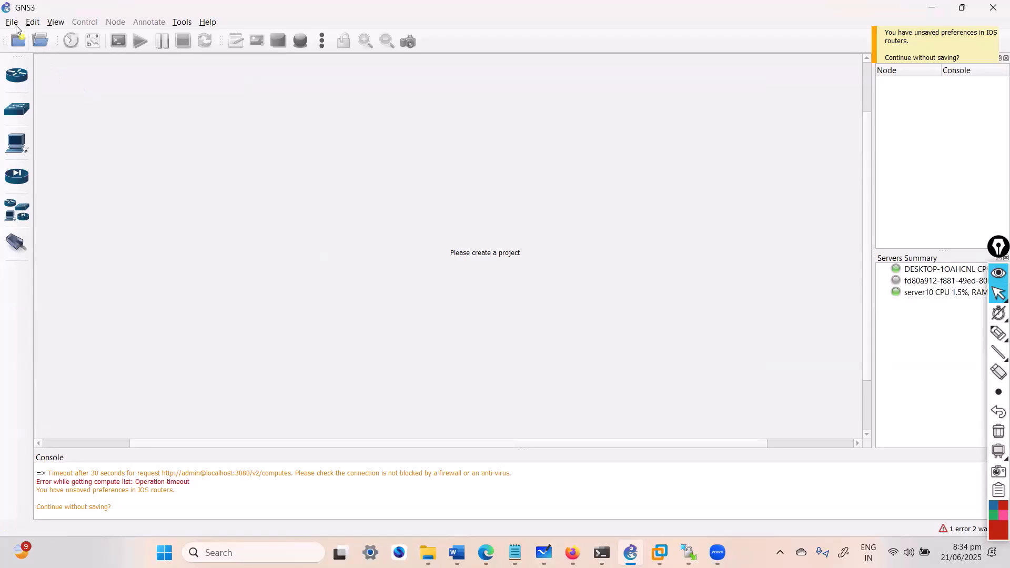
click(12, 21)
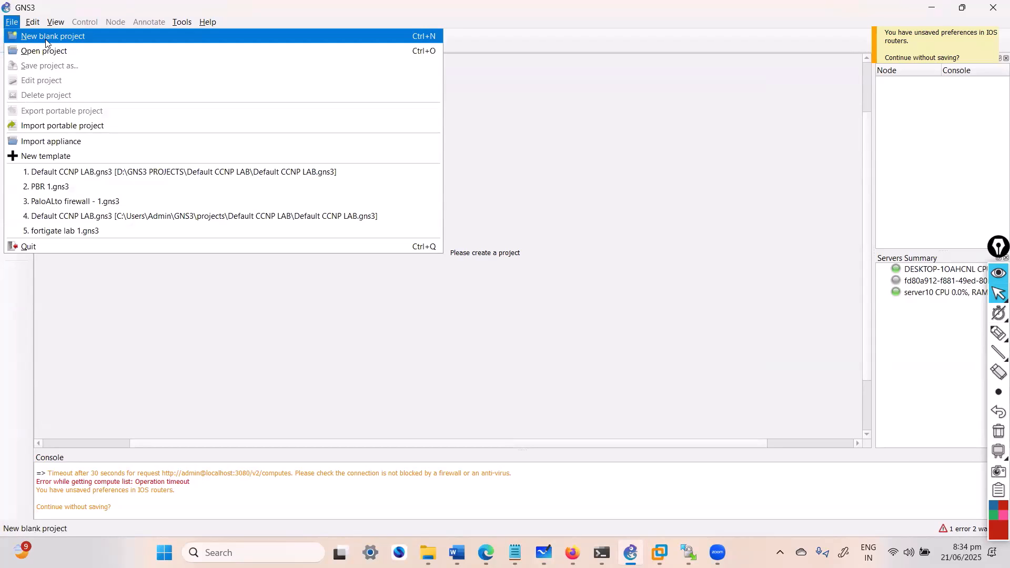
click(52, 35)
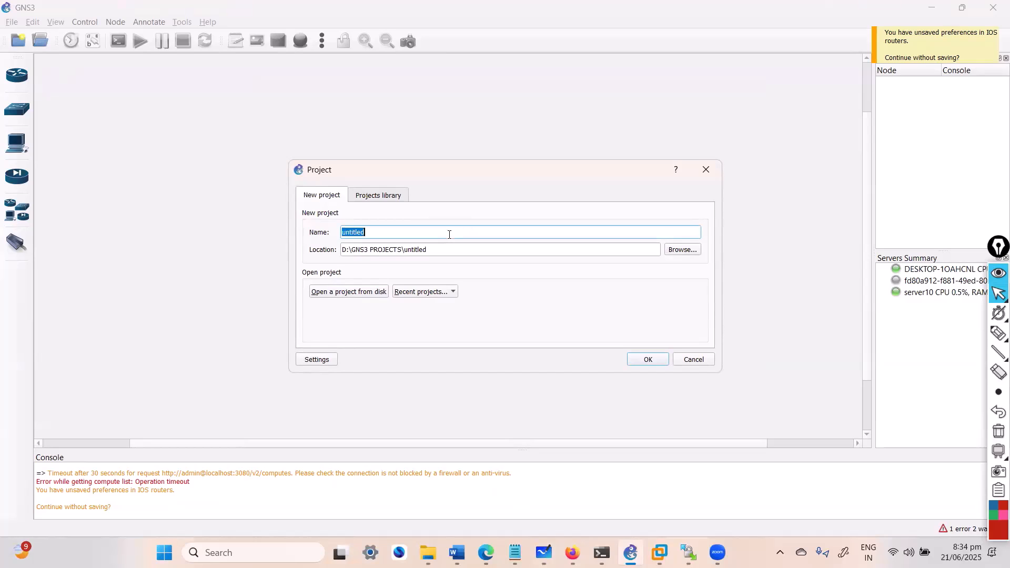
text(paloalto fir)
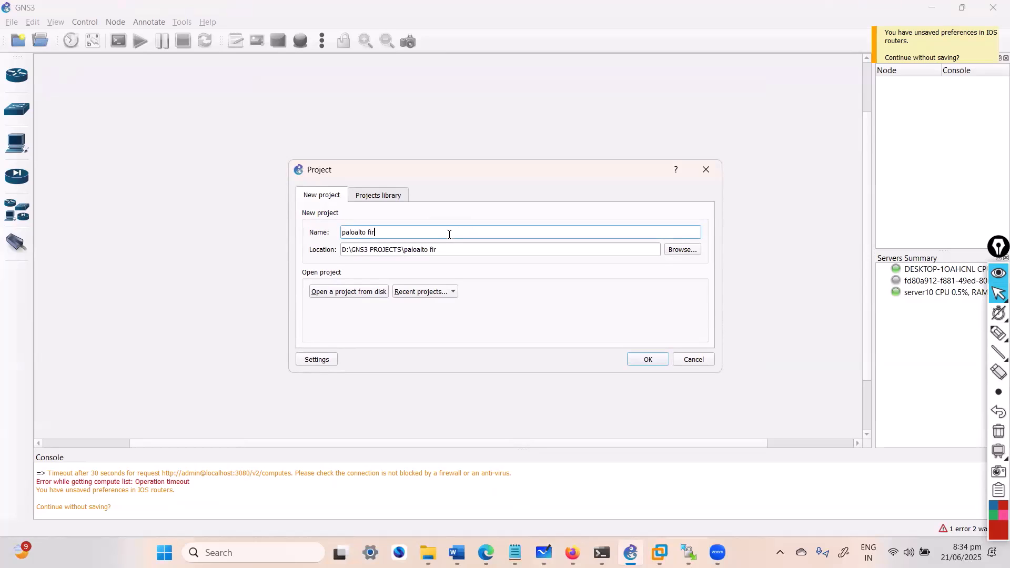
text(ewall lab 1)
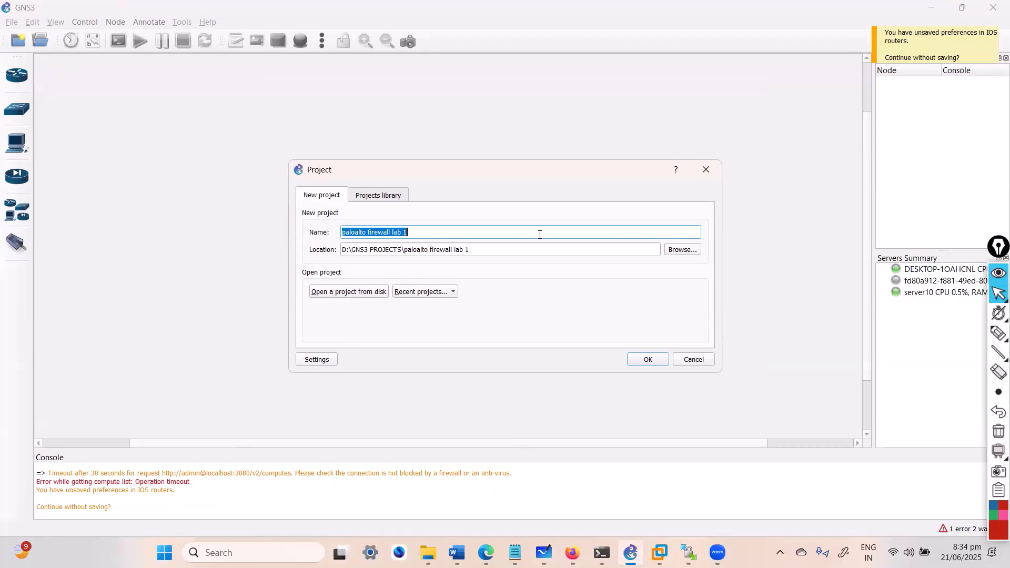
Set the project location to the SECURITY folder under GNS3 PROJECTS.
click(681, 249)
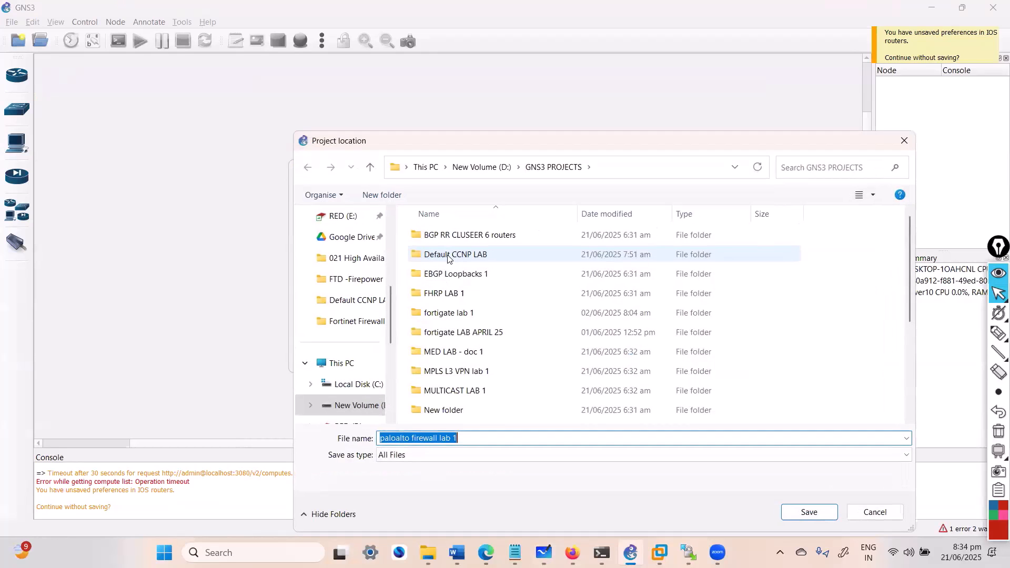
scroll(down, 3)
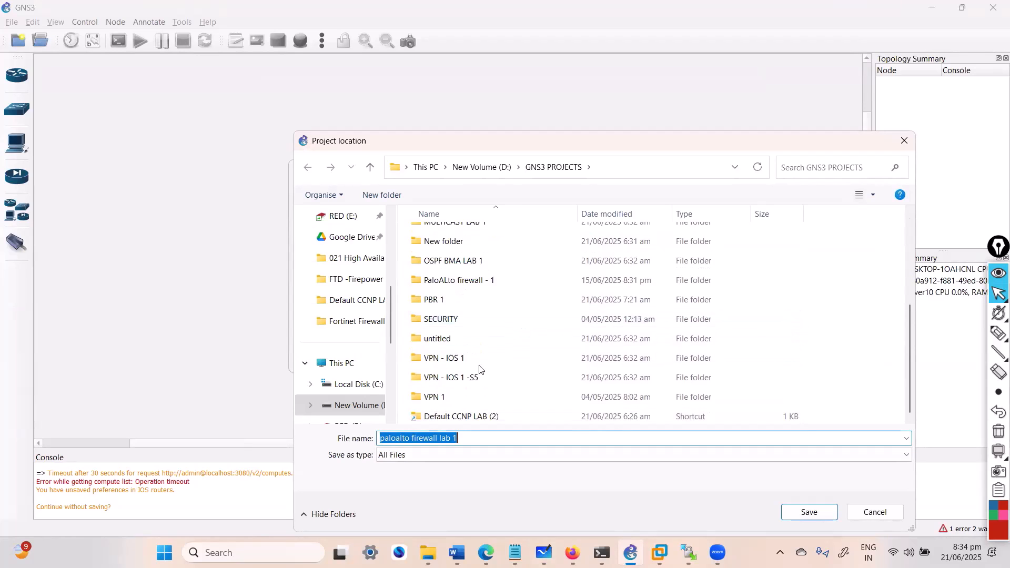
double_click(441, 318)
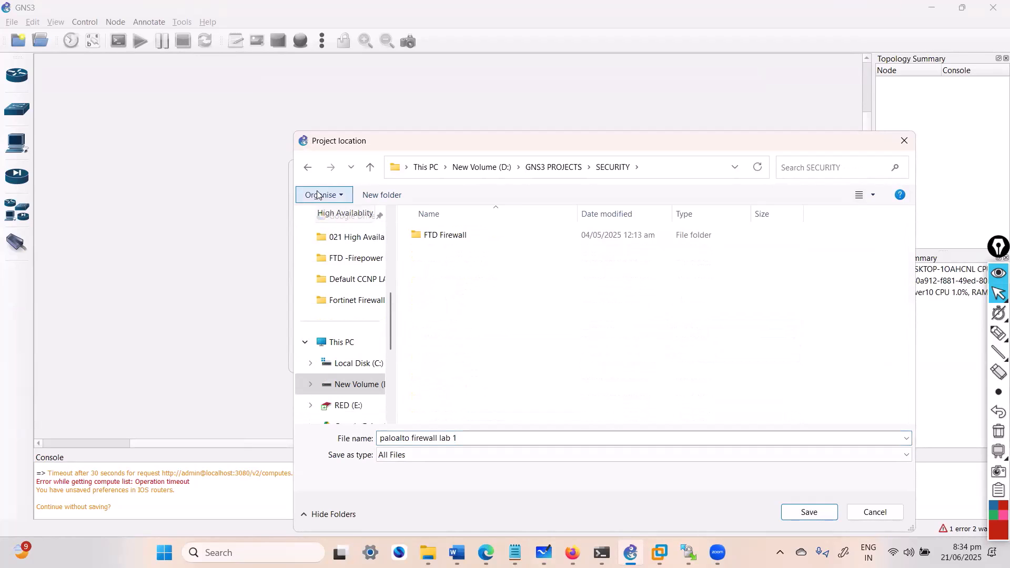
click(369, 166)
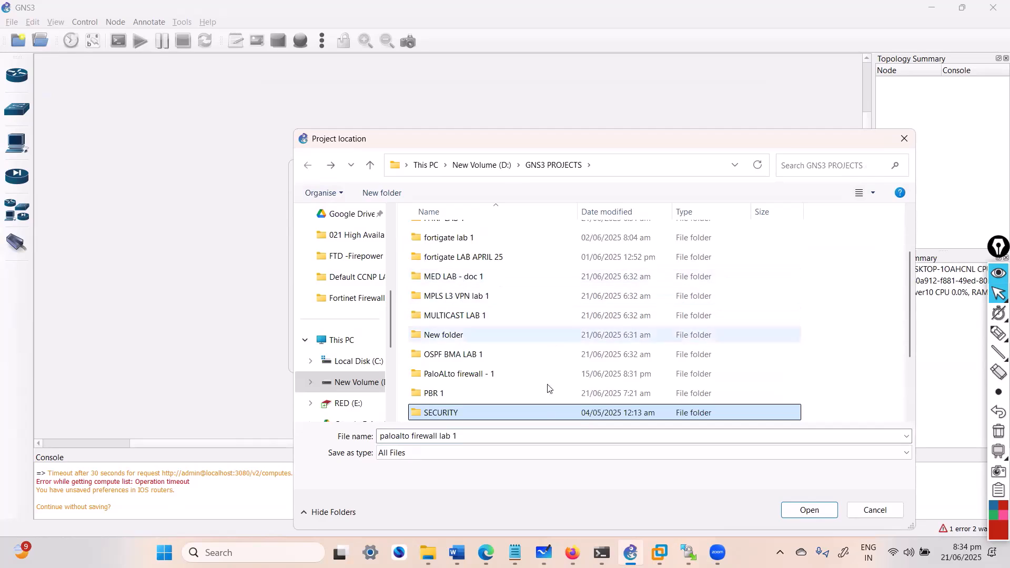
double_click(441, 412)
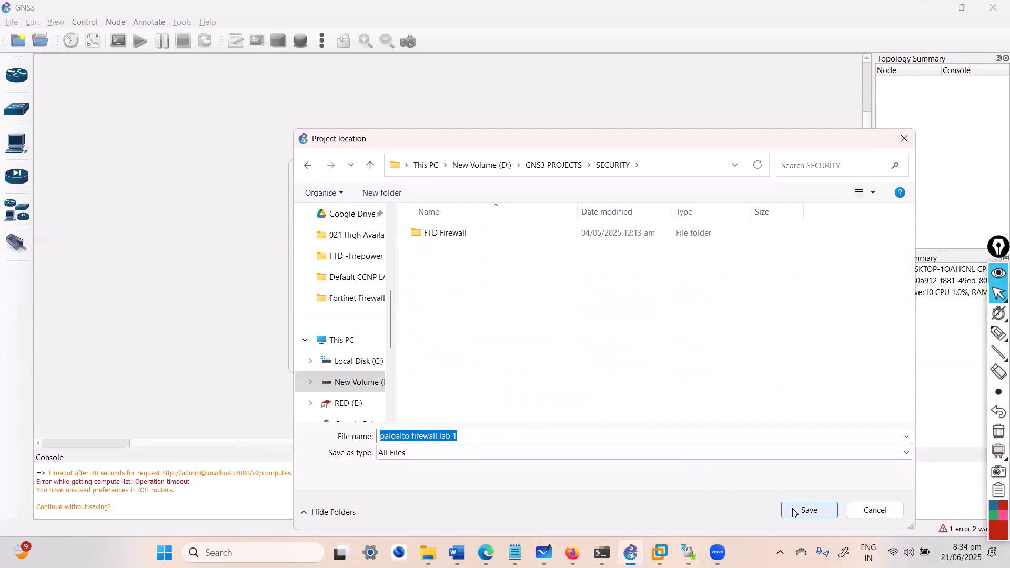
Save 'paloalto firewall lab 1' in the SECURITY folder, opening its empty workspace.
click(809, 509)
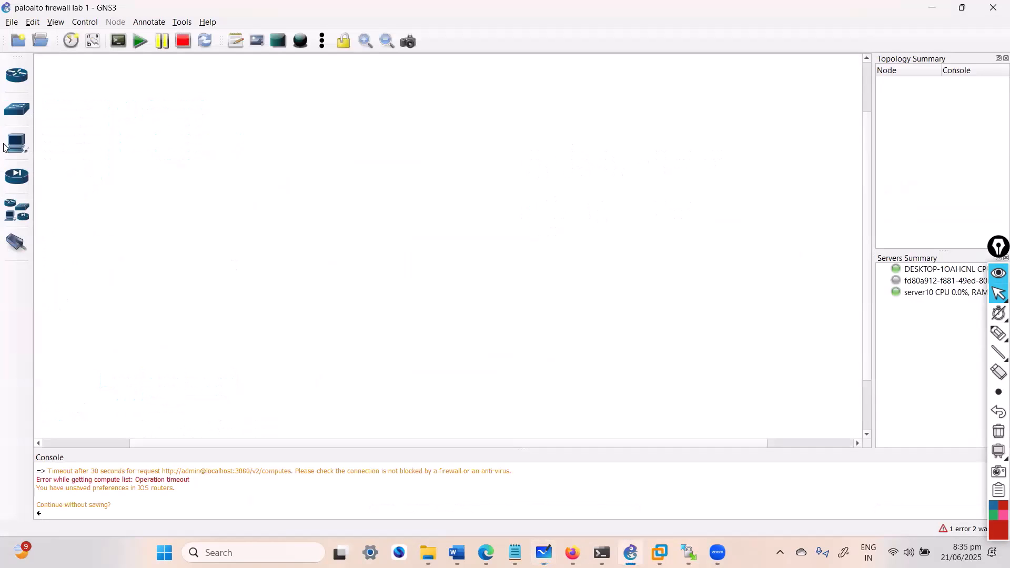
Show the GNS3 VM preferences, with the VM disabled and VMware Workstation as engine.
click(32, 21)
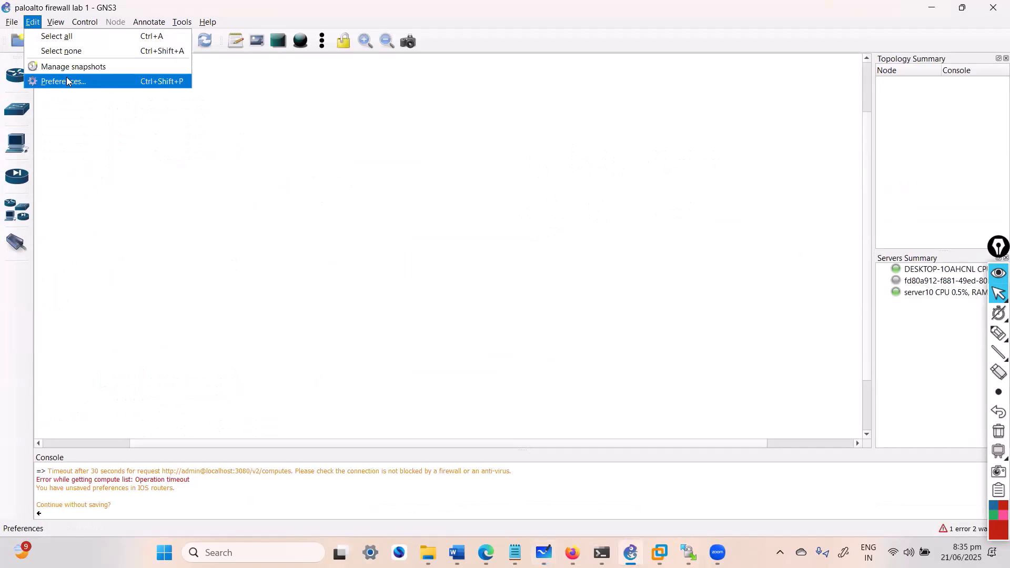
click(63, 81)
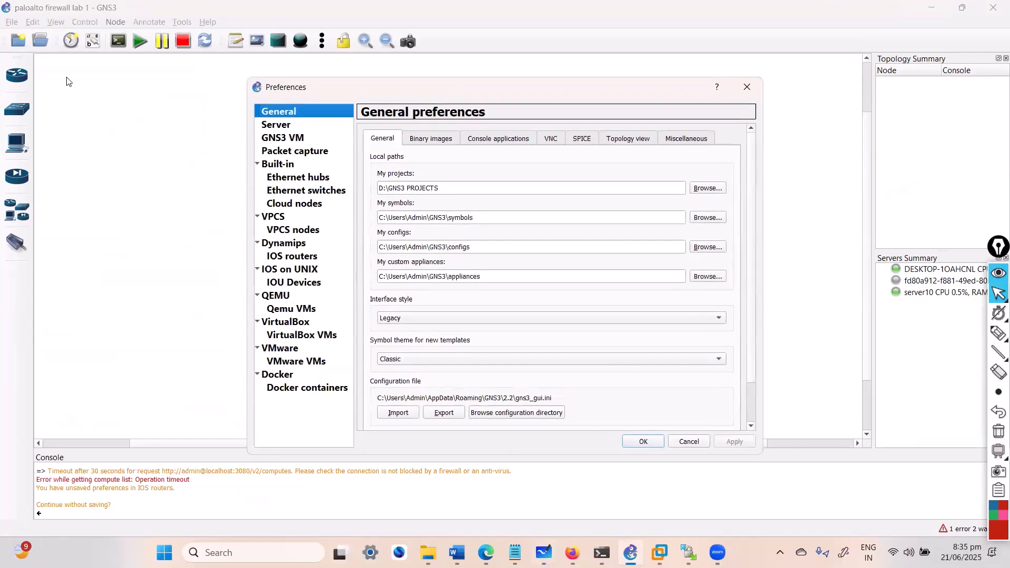
click(281, 137)
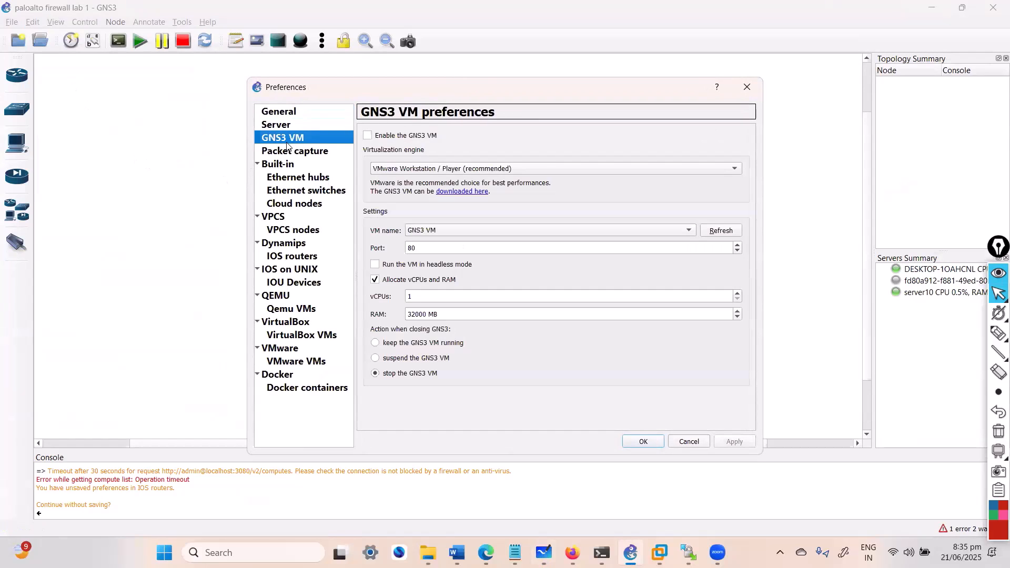
mouse_move(405, 141)
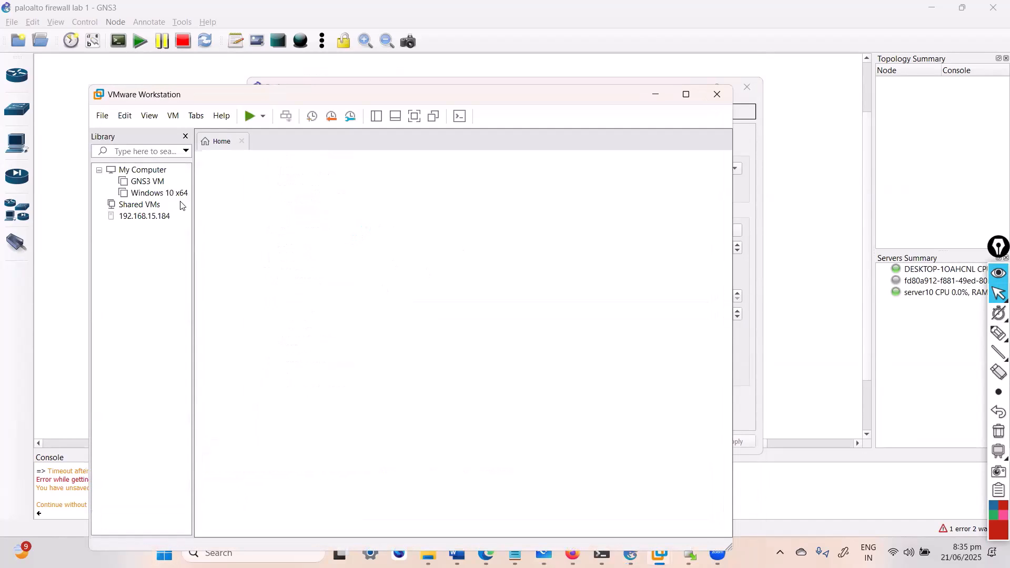
mouse_move(147, 181)
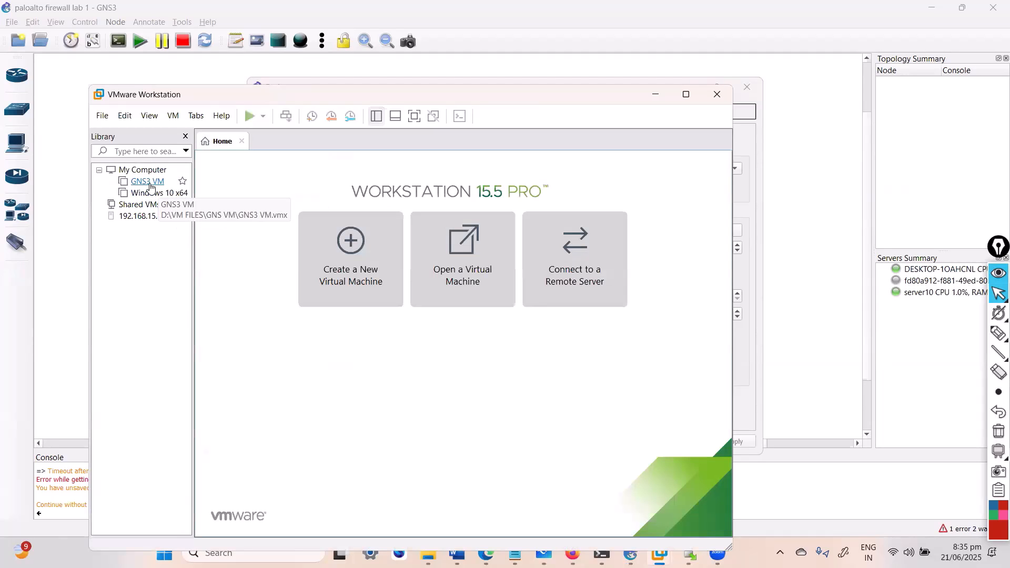
Select GNS3 VM in VMware Workstation's library, listed beside Windows 10 x64.
click(147, 181)
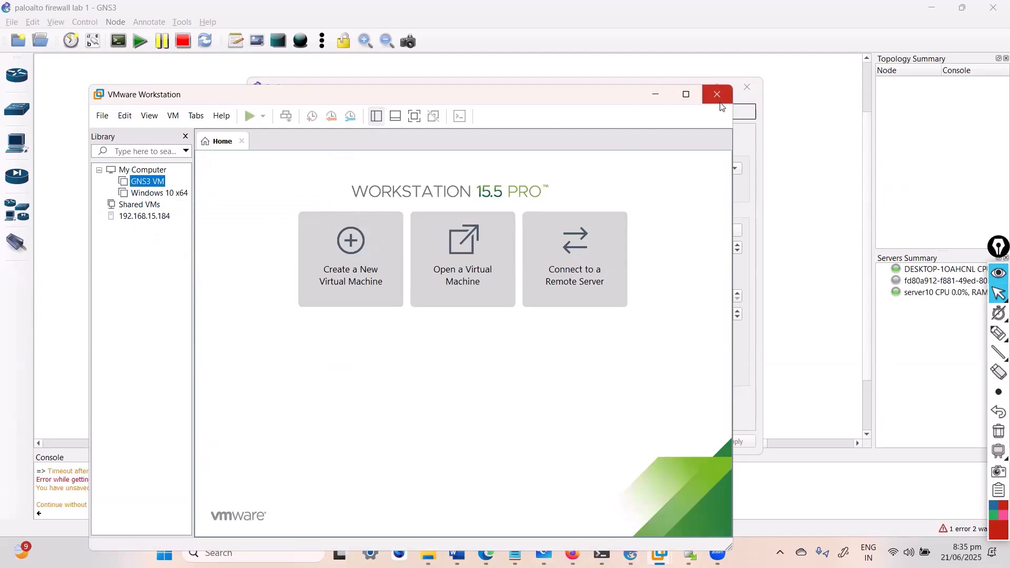
Close VMware Workstation and show the Remote servers list in GNS3's Server preferences.
click(717, 94)
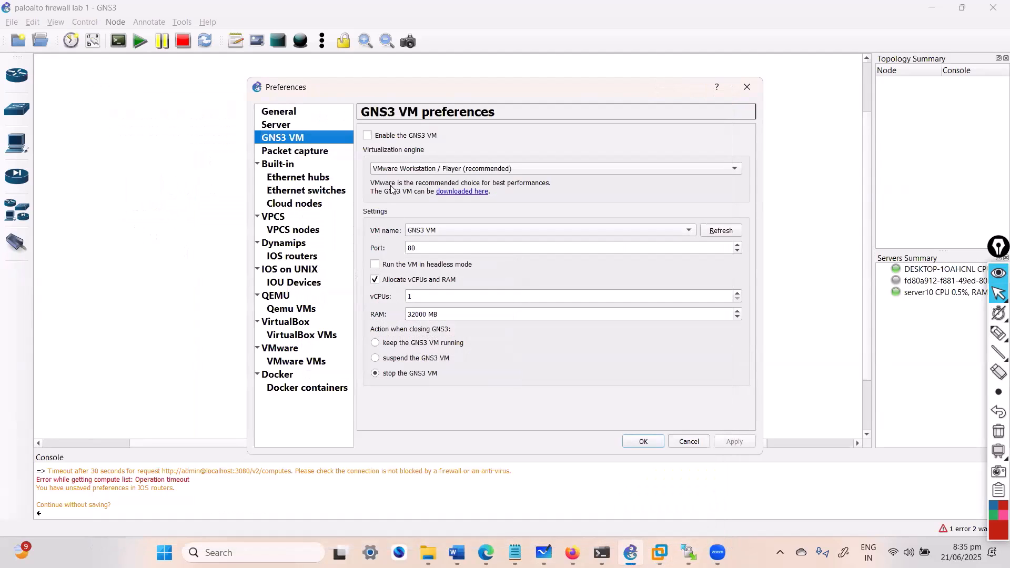
mouse_move(444, 311)
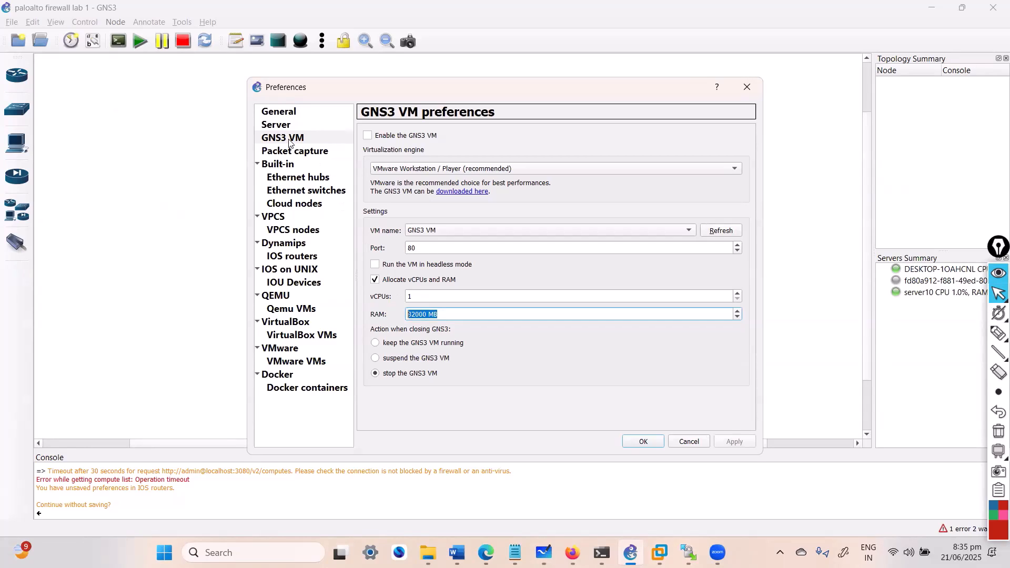
click(276, 124)
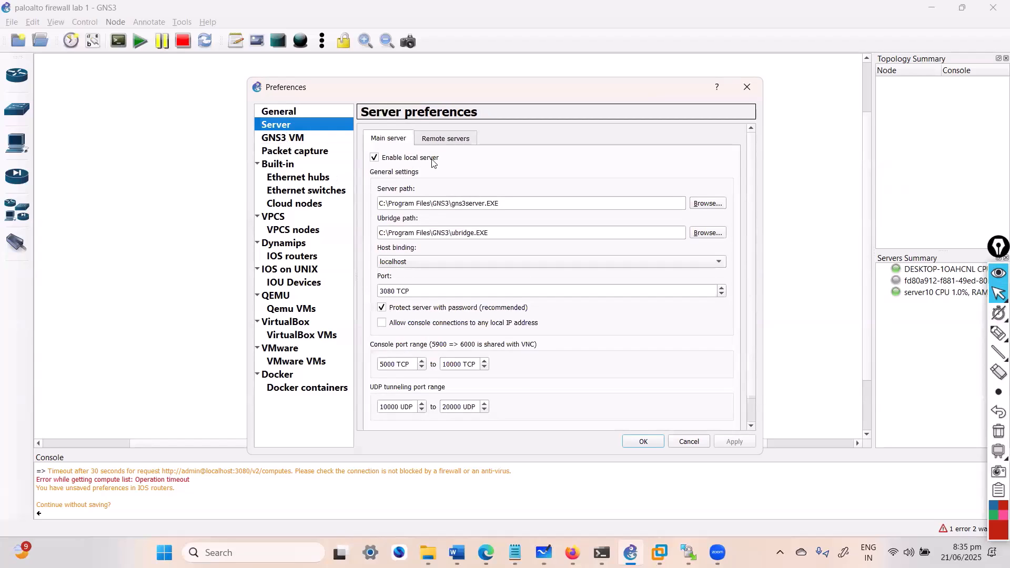
mouse_move(447, 141)
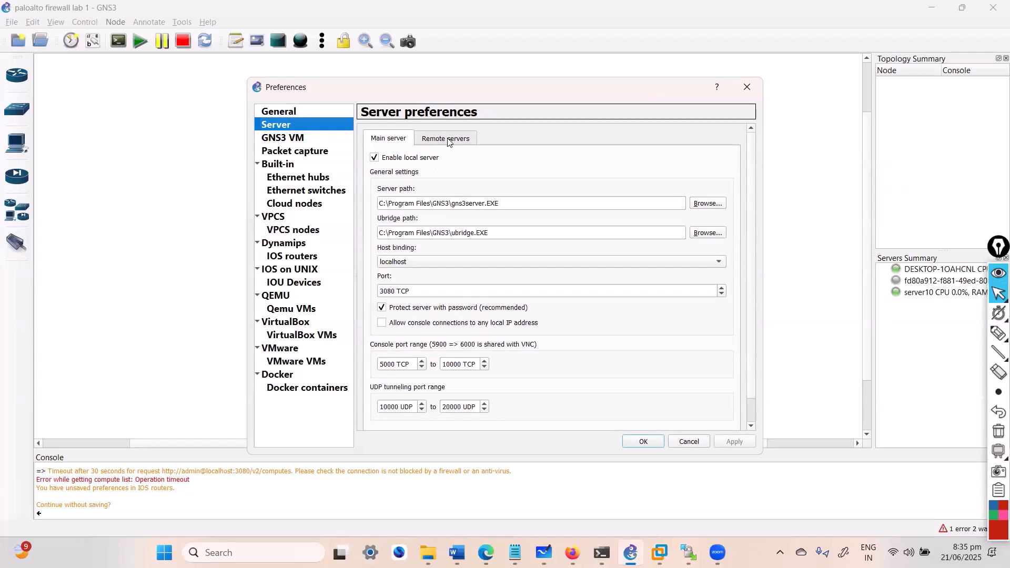
click(444, 138)
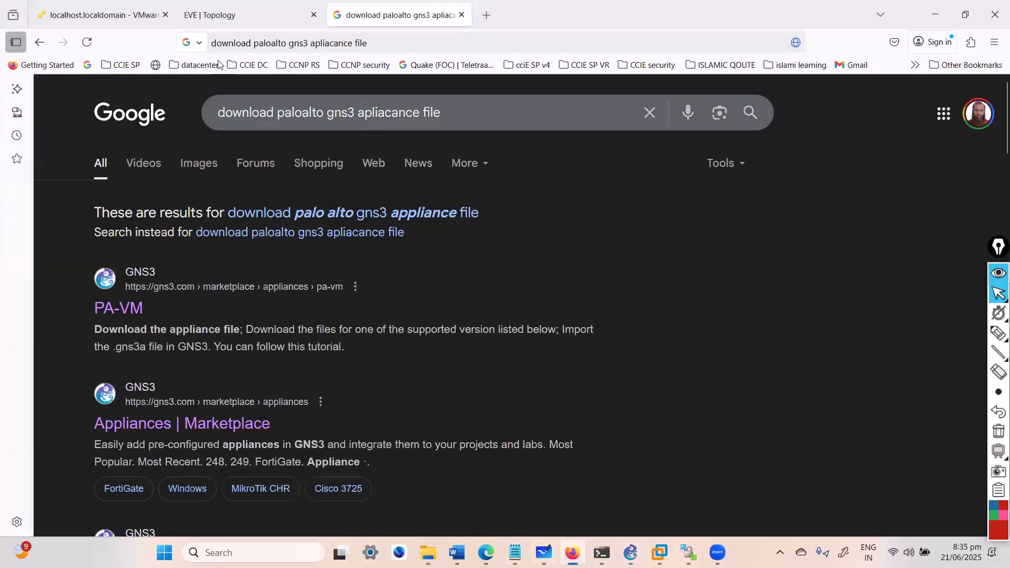
Switch to Firefox's Google results for the Palo Alto GNS3 appliance download.
click(100, 14)
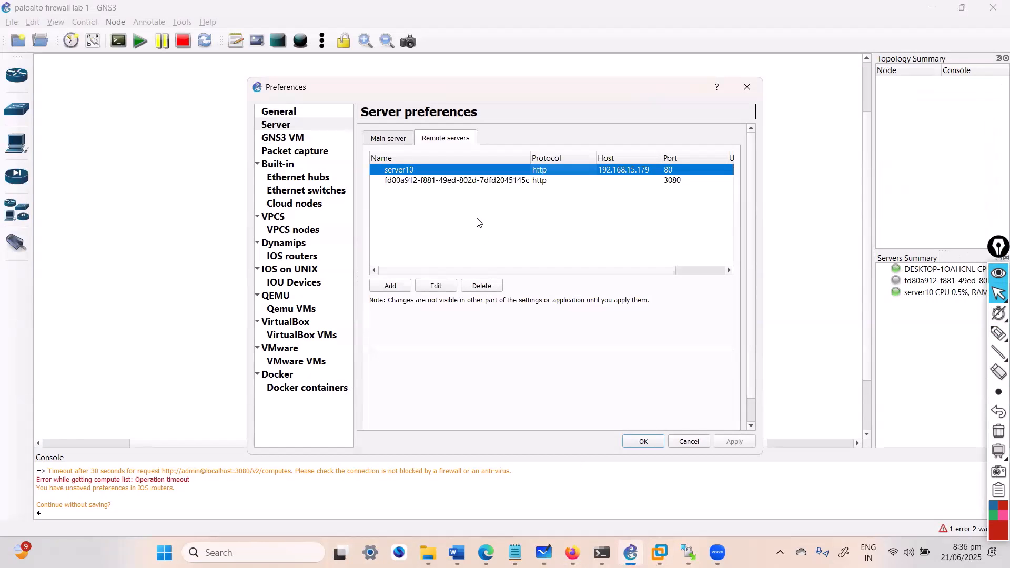
mouse_move(674, 271)
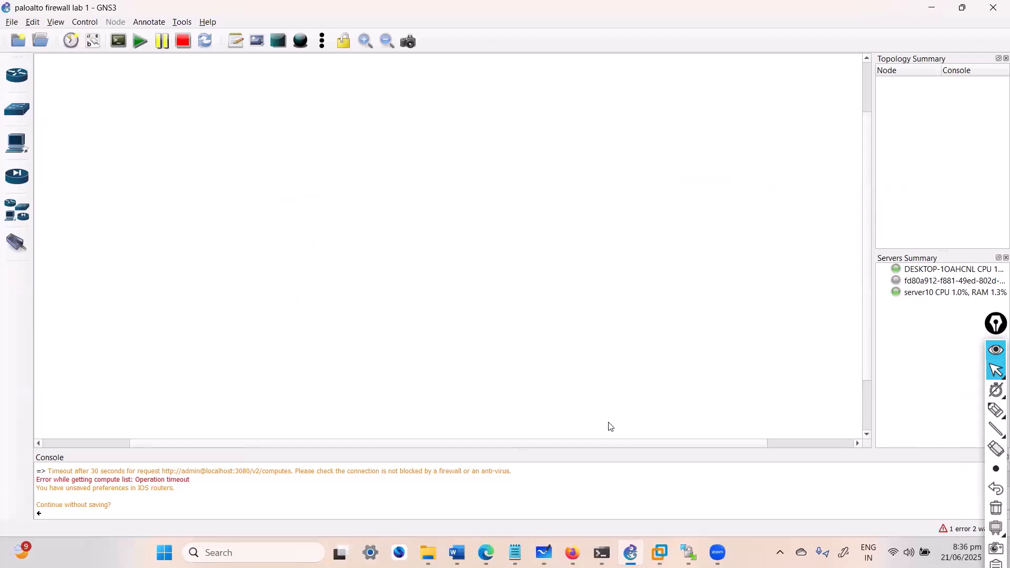
mouse_move(448, 305)
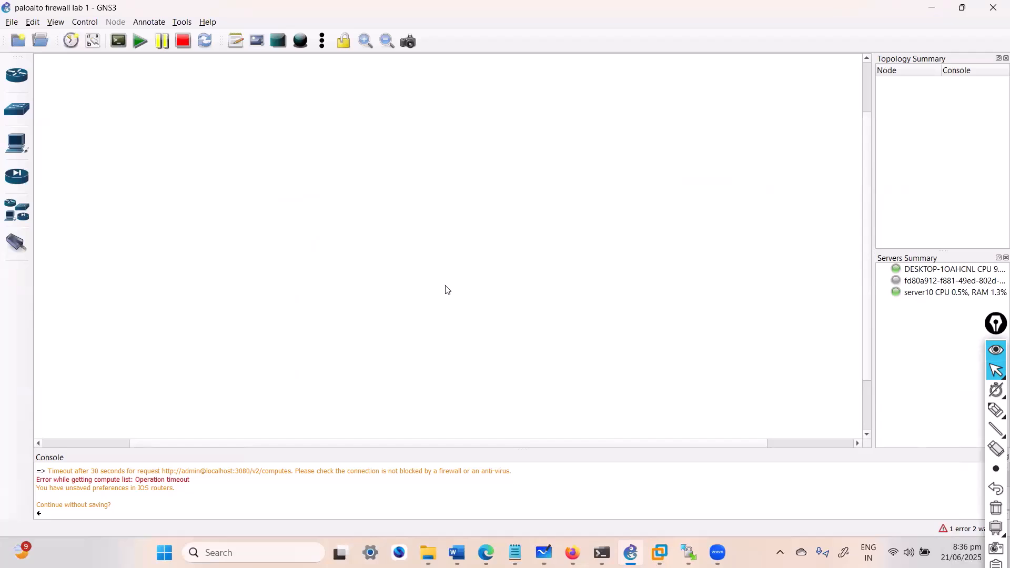
Select server10 in the Servers Summary of the empty project.
click(946, 292)
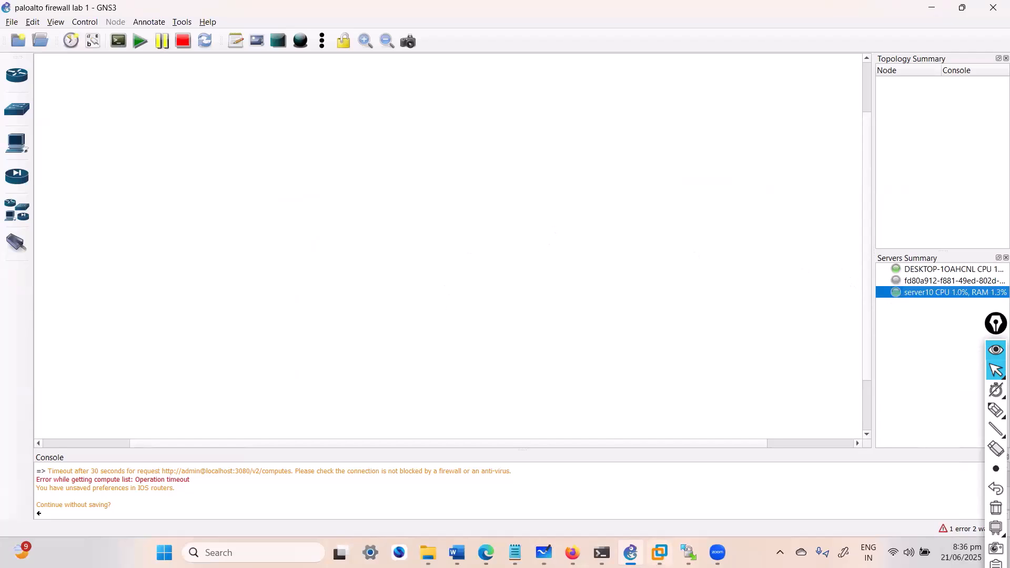
Handwrite checklist items 3 (IOS router images) and 4 (Palo Alto image setup) on the whiteboard.
click(543, 551)
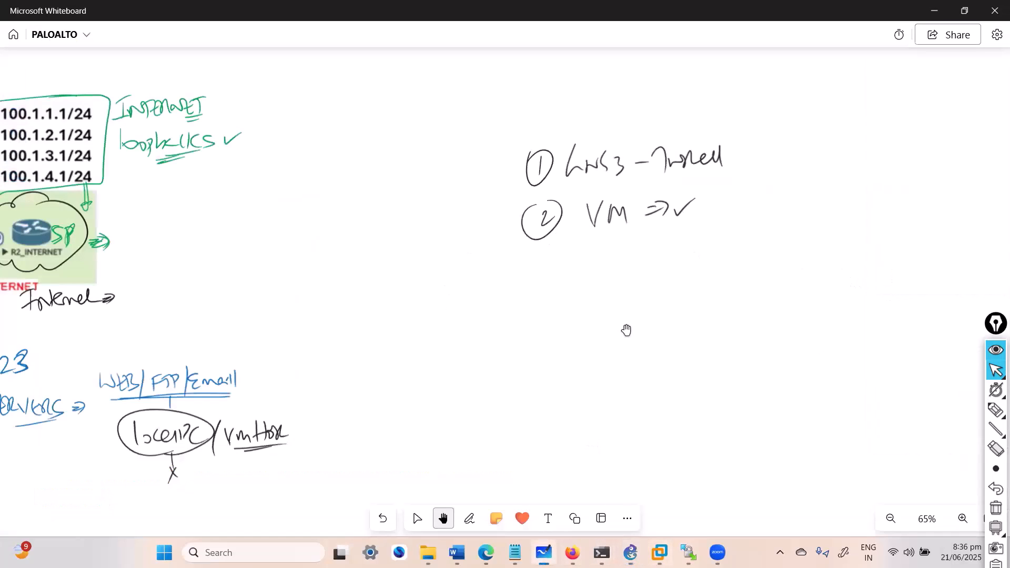
click(469, 517)
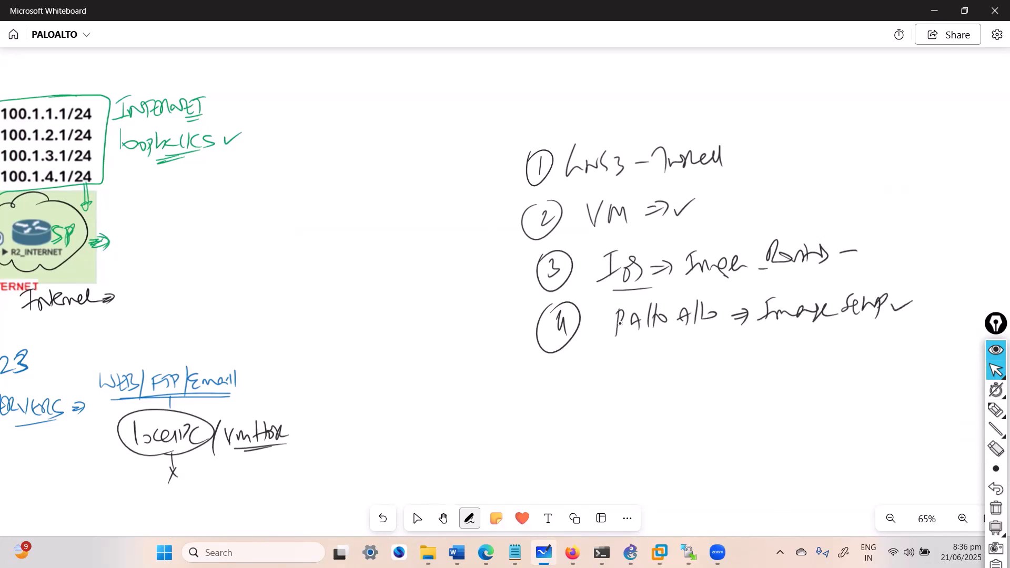
click(442, 518)
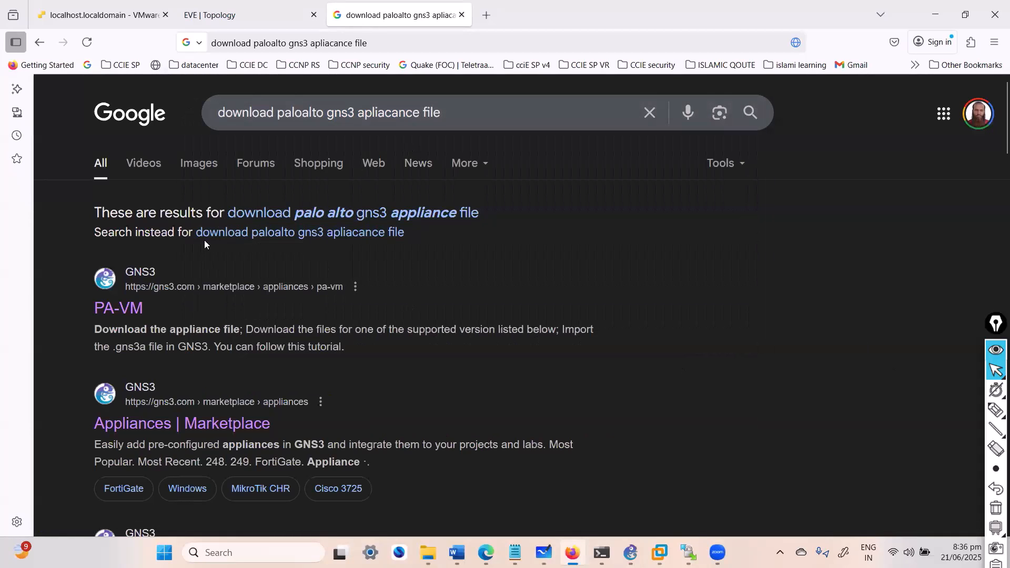
Open the PA-VM result on gns3.com and download the appliance file.
click(119, 307)
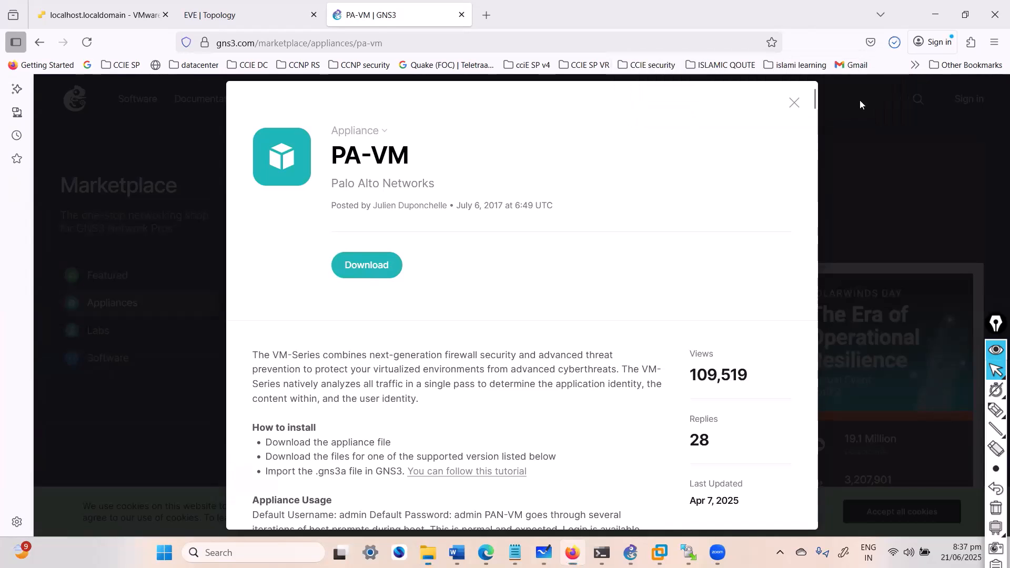
click(427, 553)
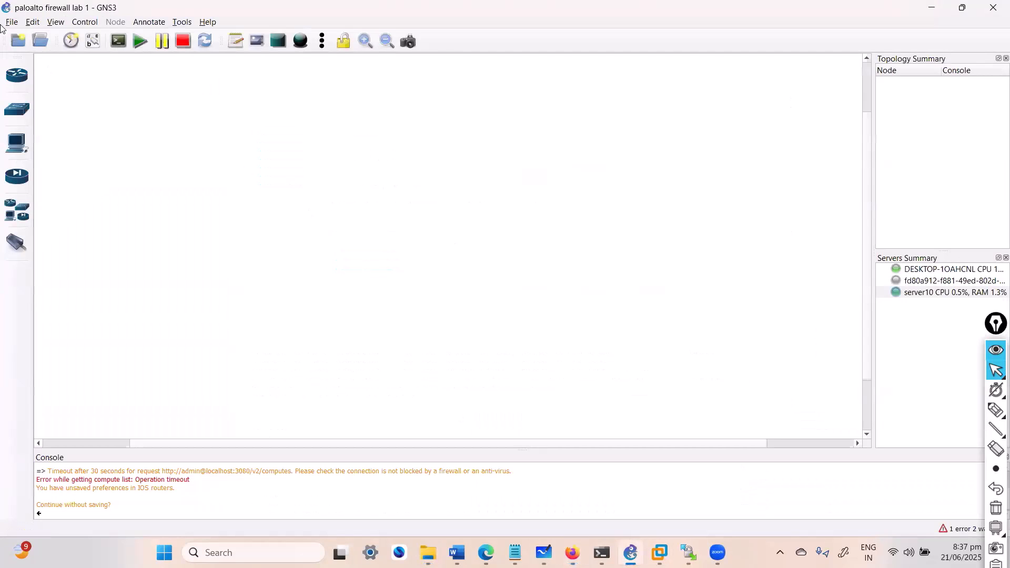
Import the pan-vm-fw appliance file, installing it on remote server server10.
click(11, 21)
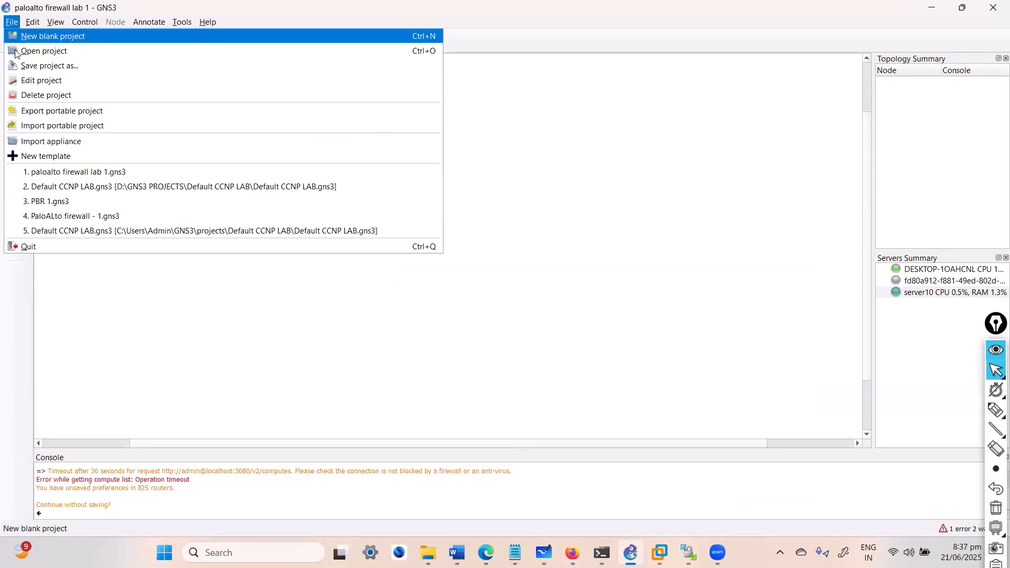
mouse_move(97, 141)
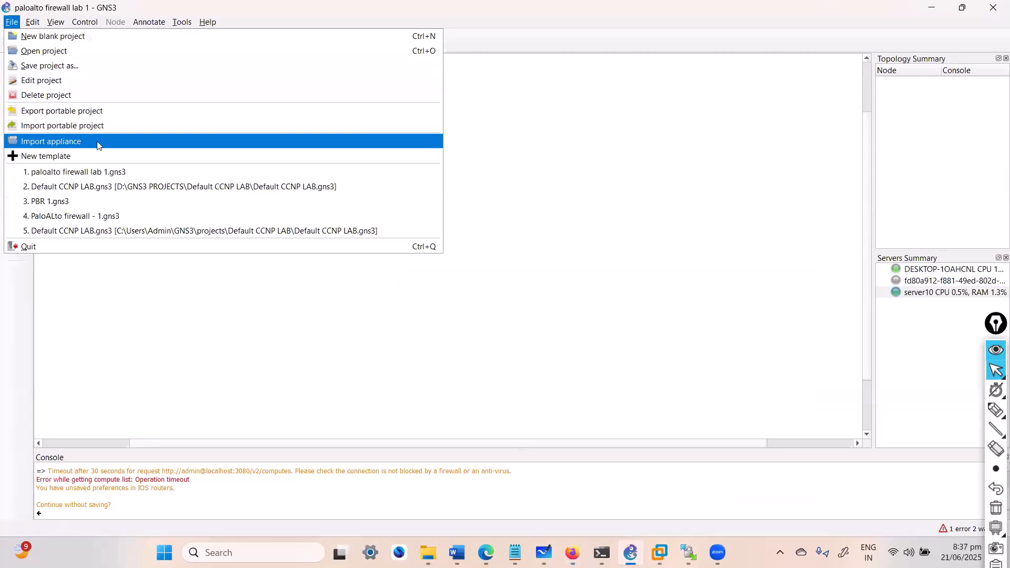
click(51, 141)
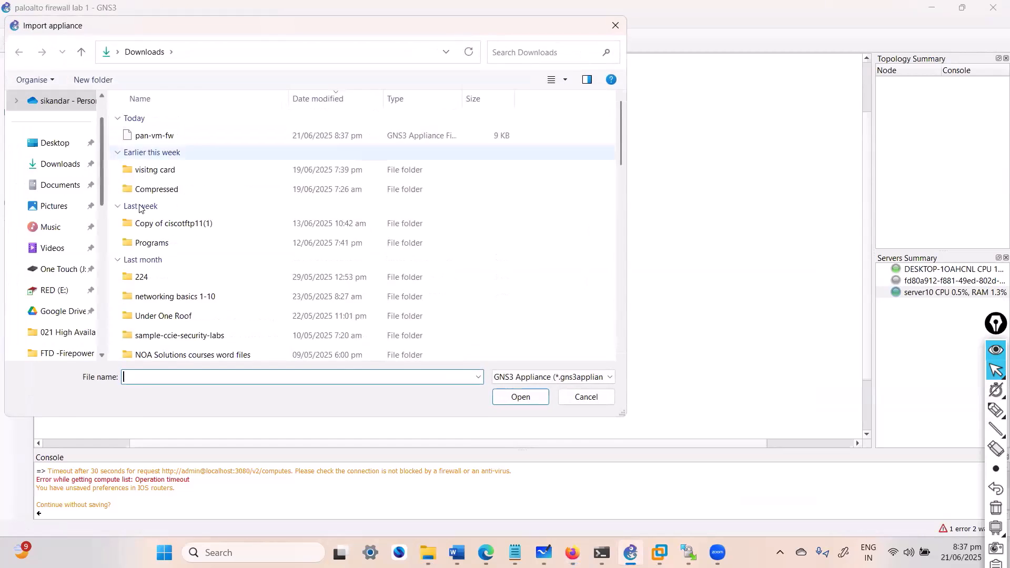
click(154, 135)
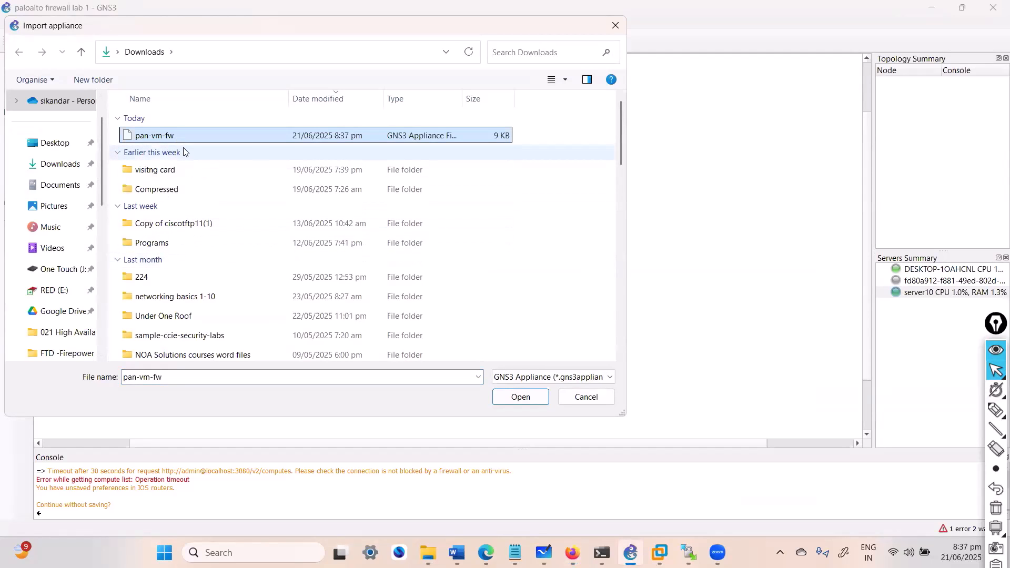
mouse_move(520, 396)
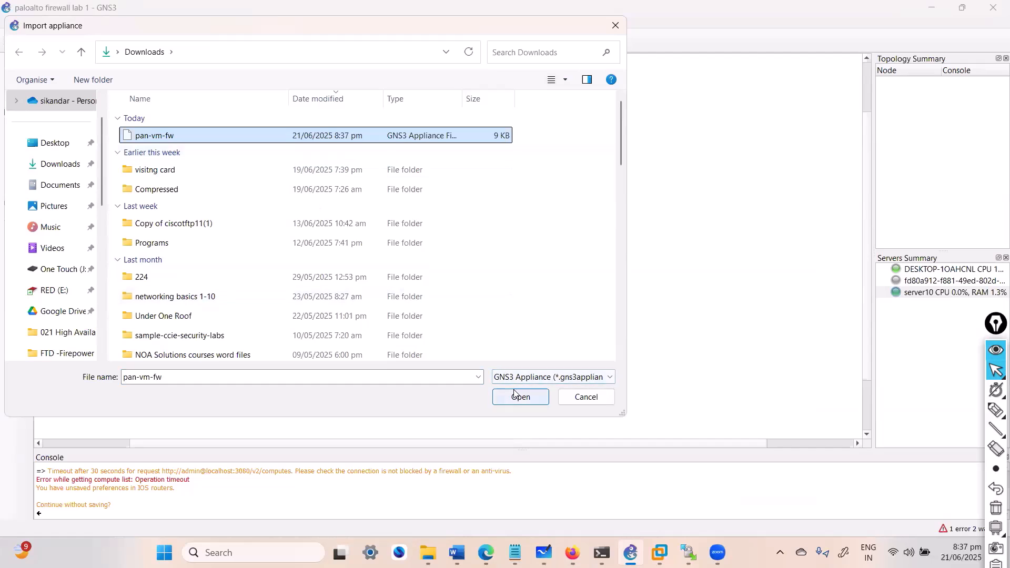
click(520, 397)
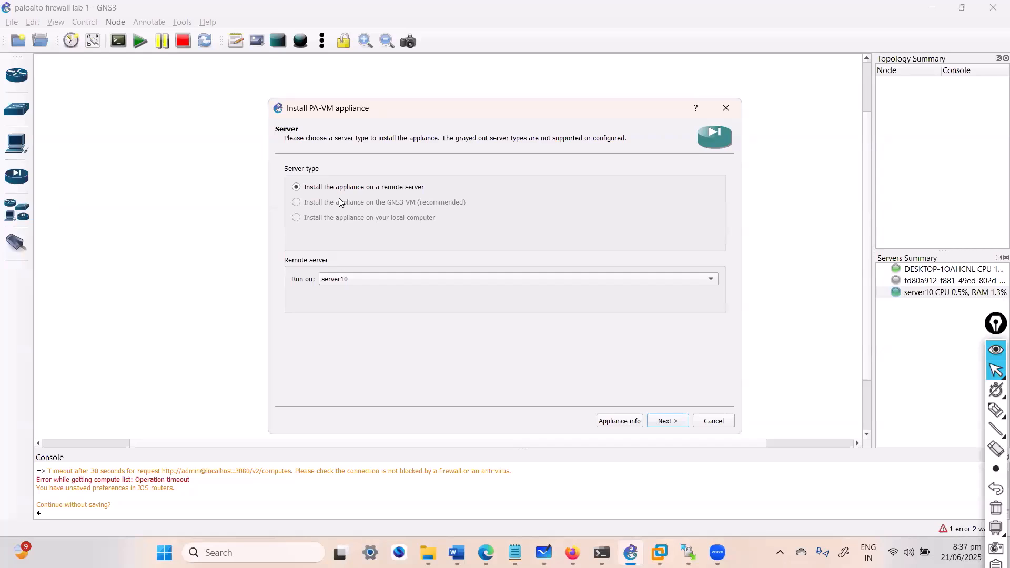
mouse_move(376, 203)
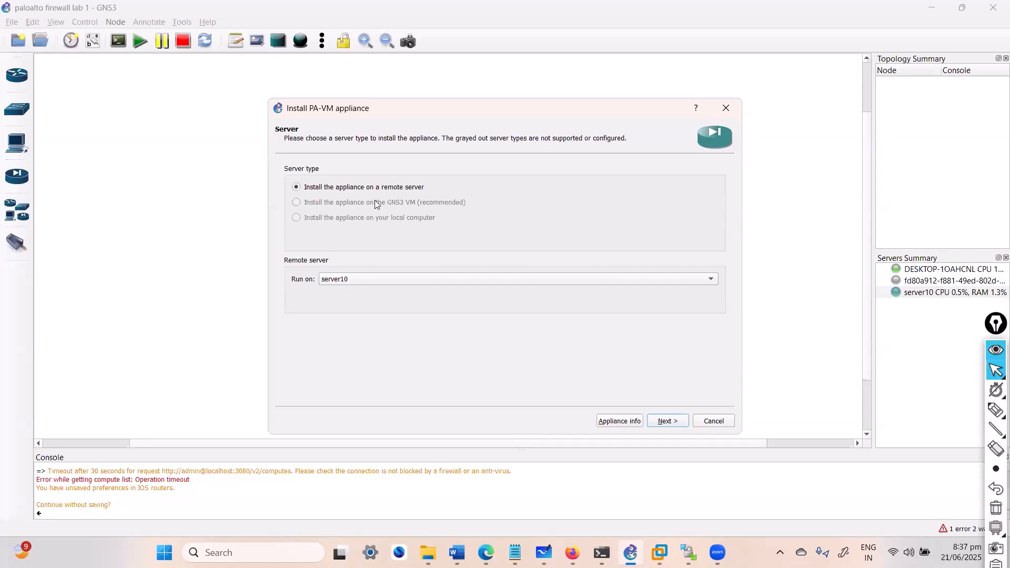
mouse_move(925, 295)
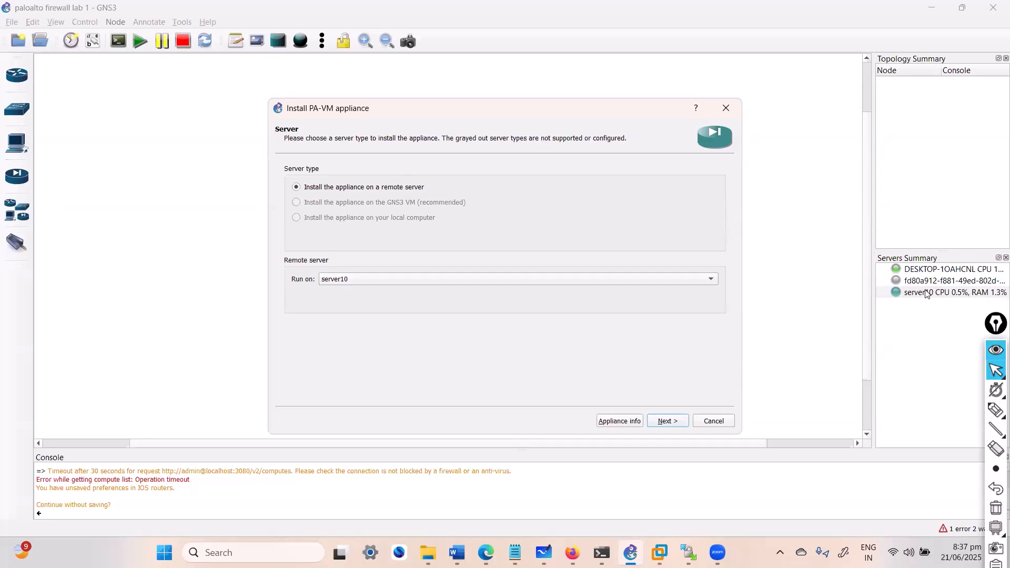
mouse_move(377, 212)
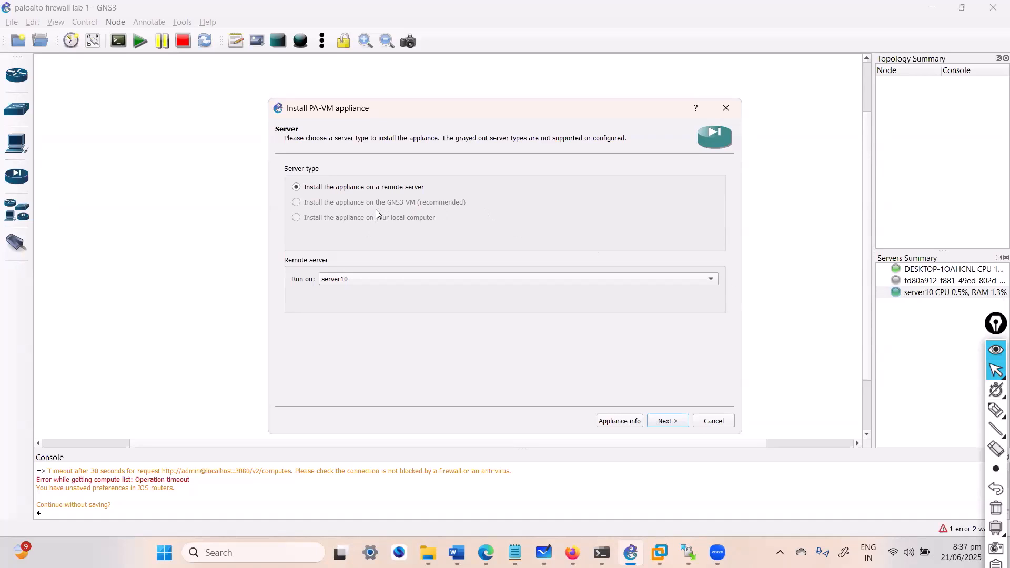
mouse_move(411, 219)
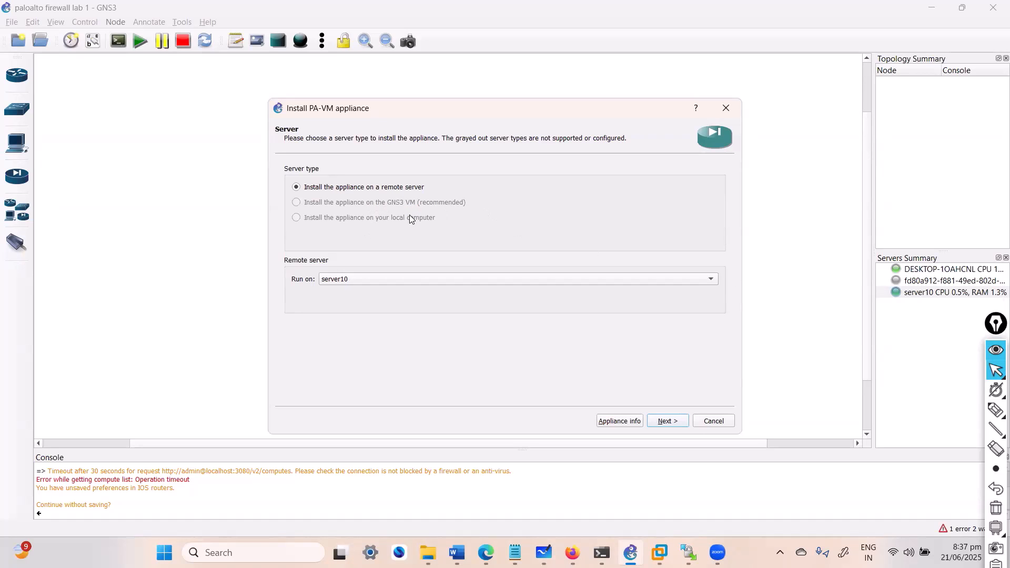
mouse_move(404, 205)
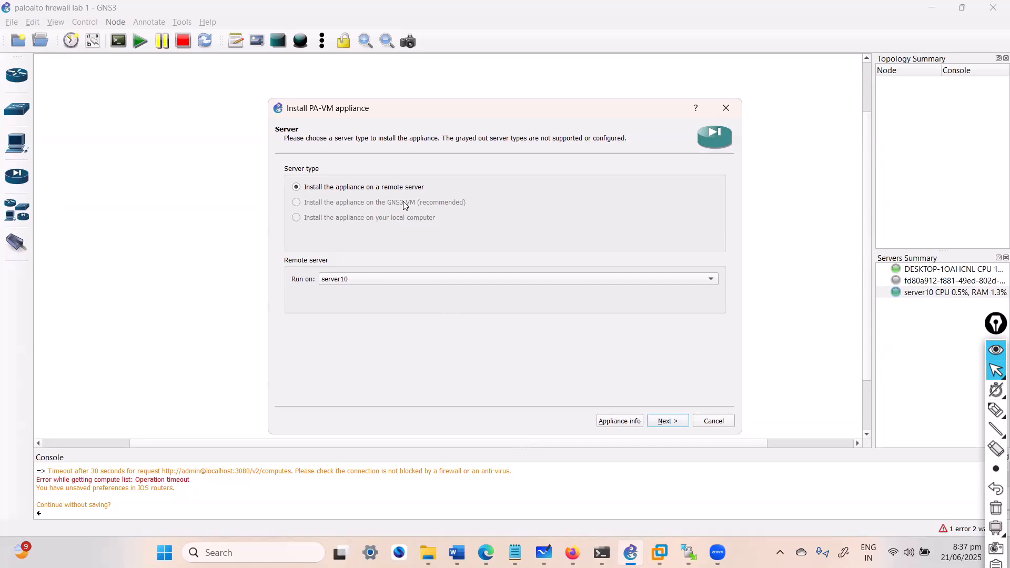
mouse_move(385, 227)
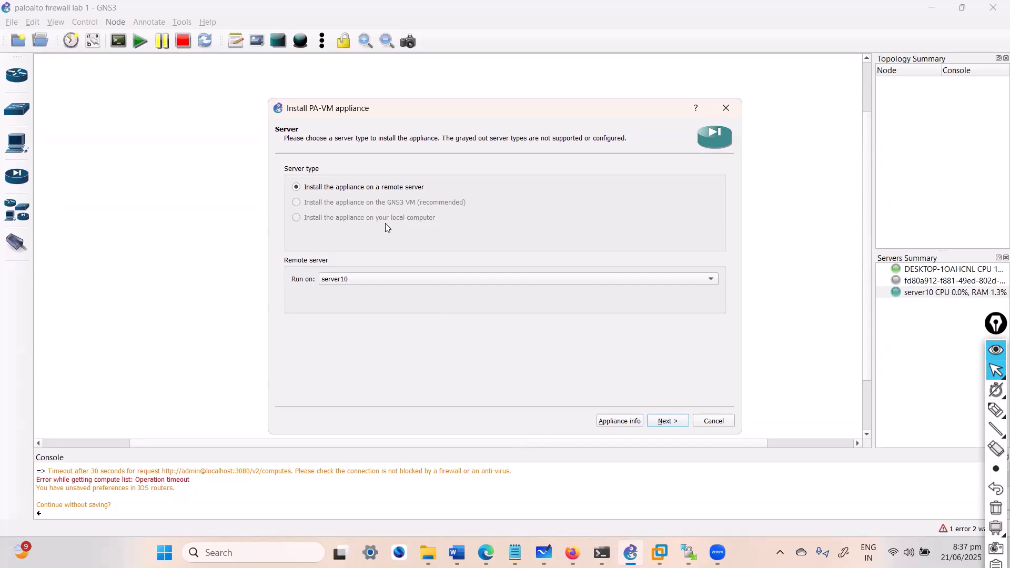
mouse_move(316, 213)
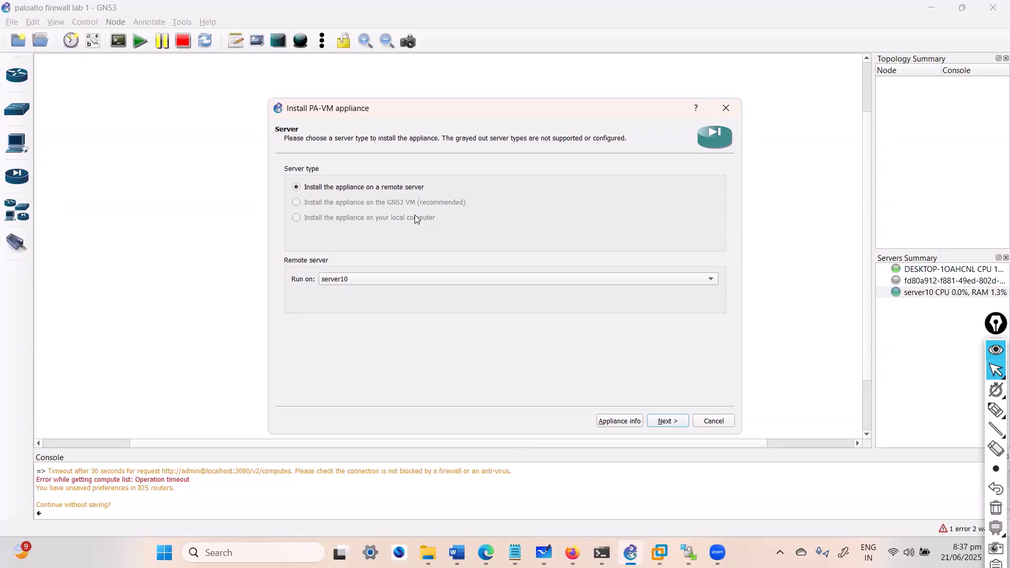
click(709, 279)
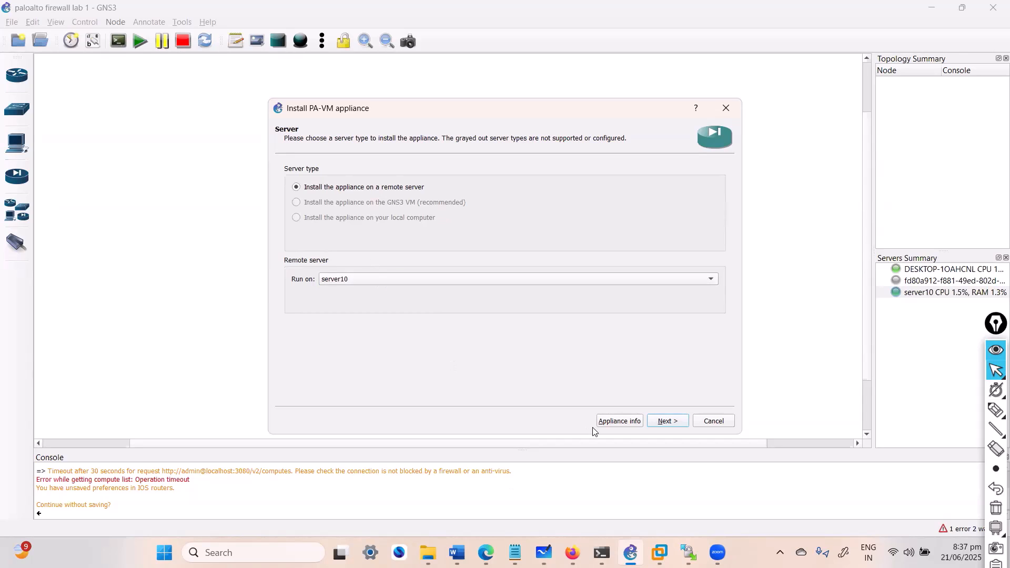
Keep the default qemu binary and browse the PAN VM-Series version list with missing files.
click(666, 421)
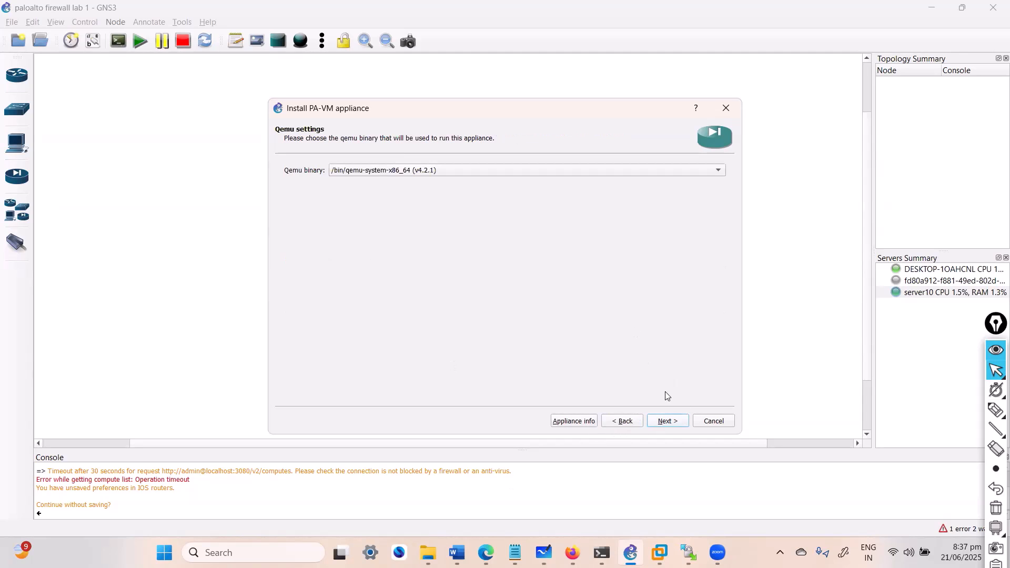
click(667, 421)
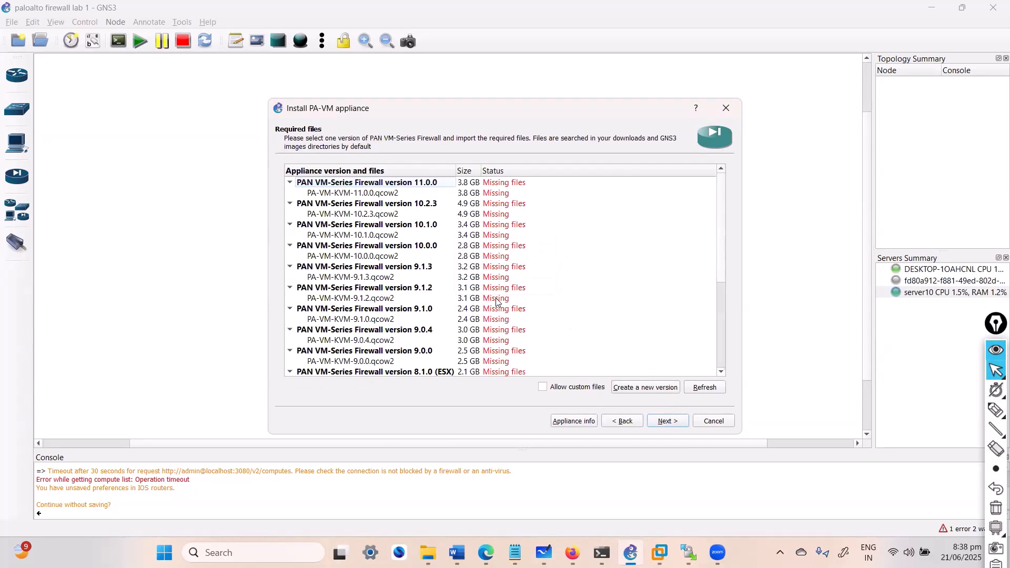
scroll(down, 3)
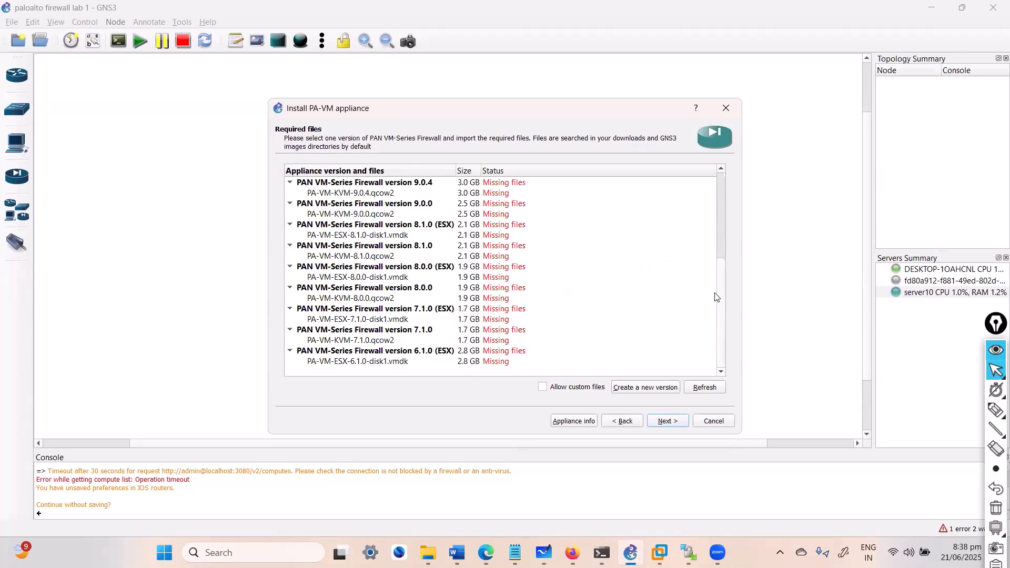
scroll(up, 3)
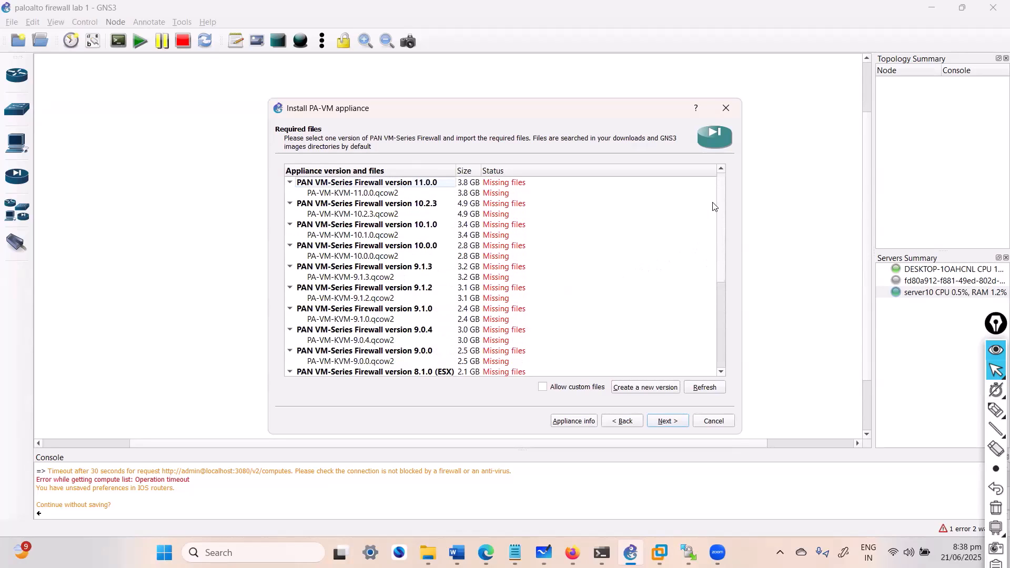
scroll(down, 3)
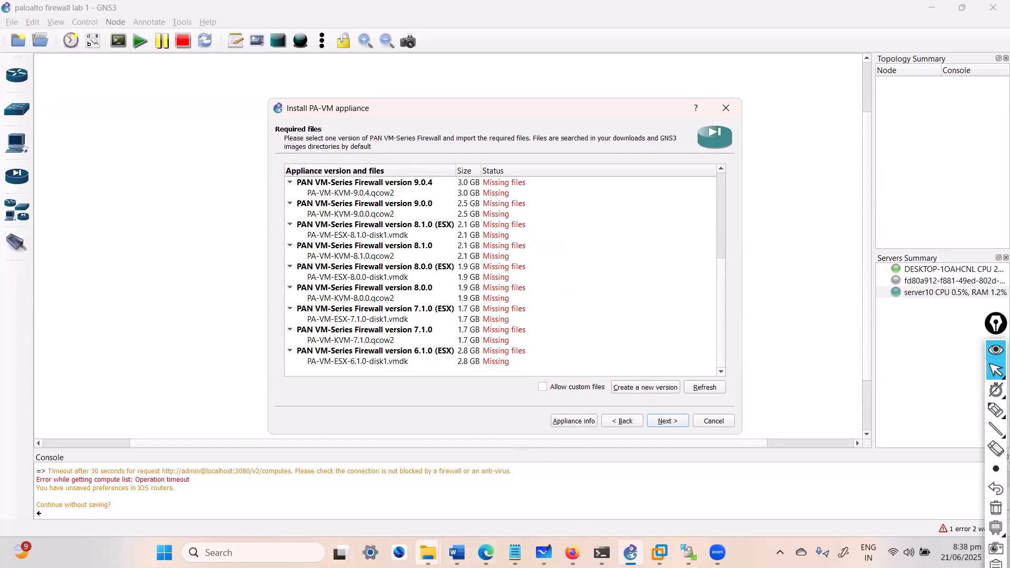
mouse_move(427, 553)
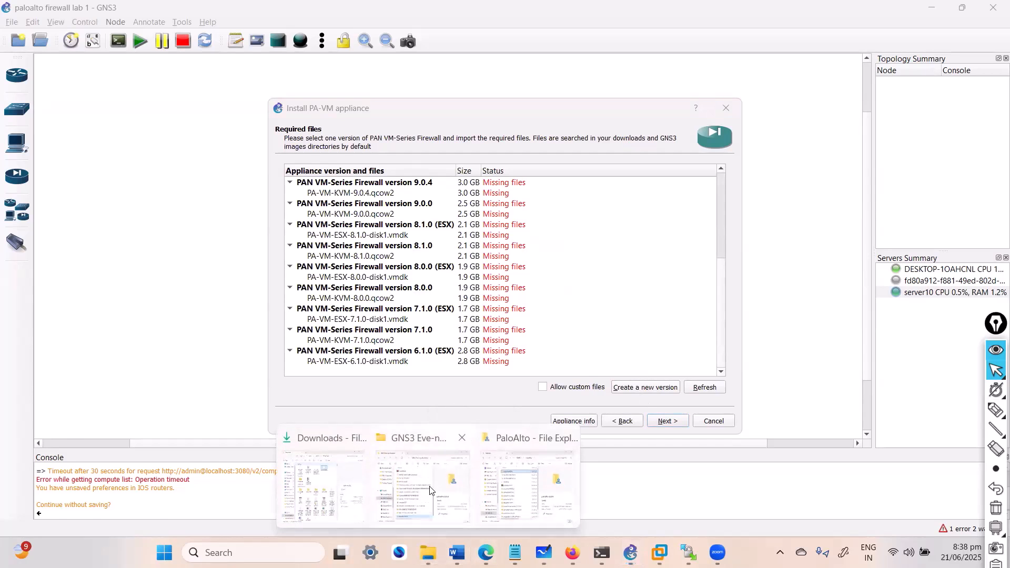
Create version 9.0.1, accepting the suggested PA-VM-KVM-11.0.0.qcow2 disk filename.
click(419, 483)
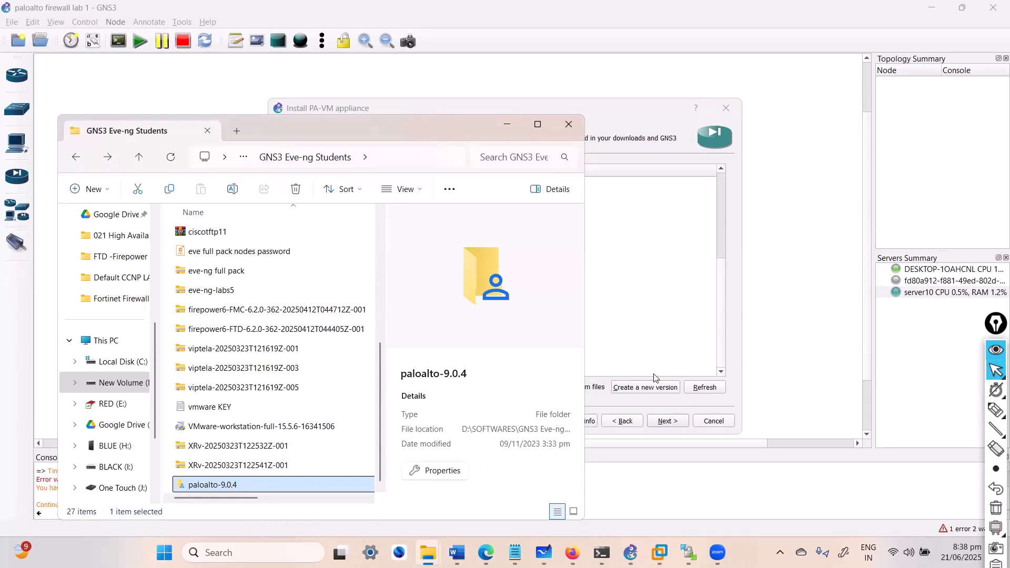
click(644, 387)
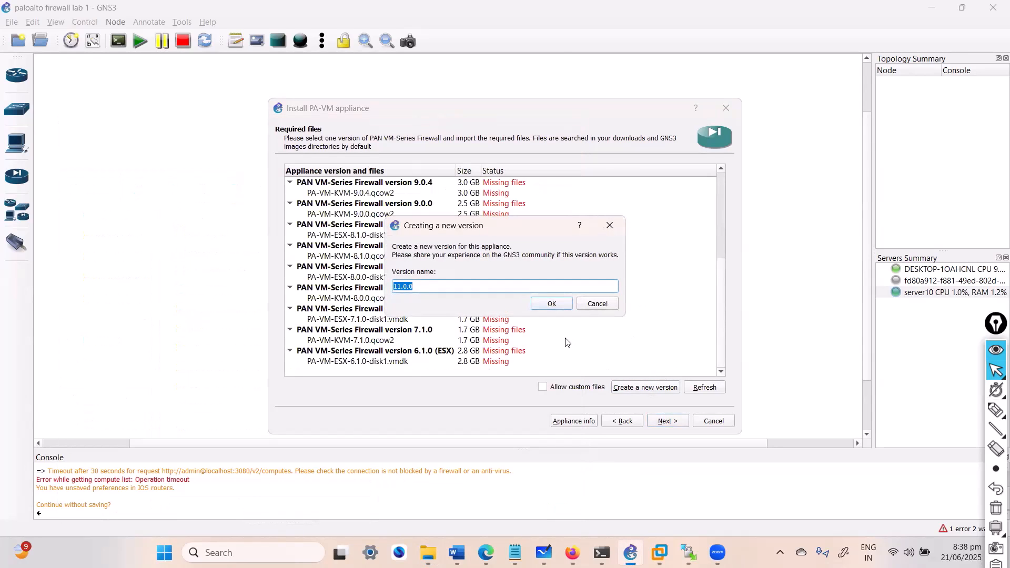
text(9.)
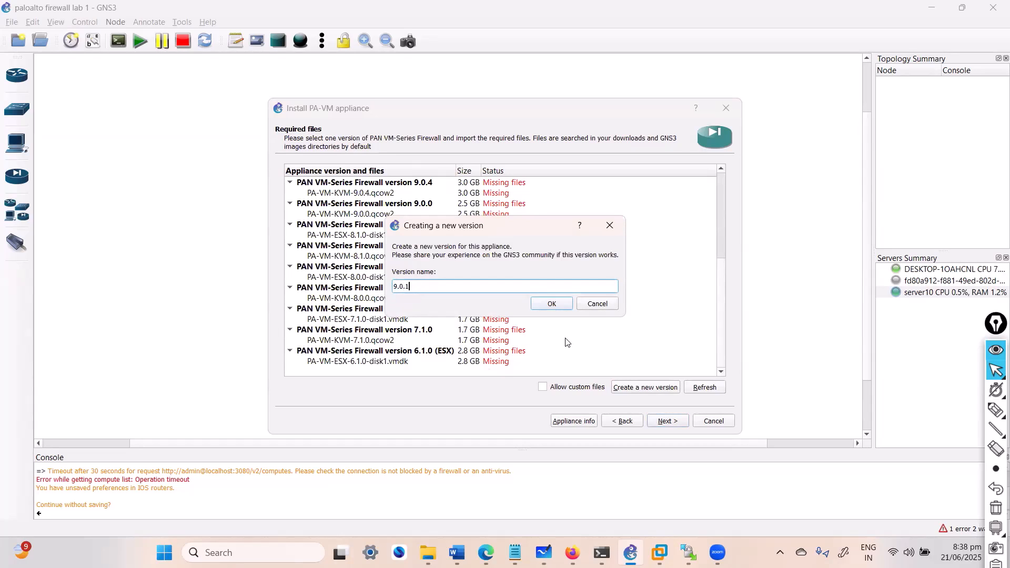
click(550, 303)
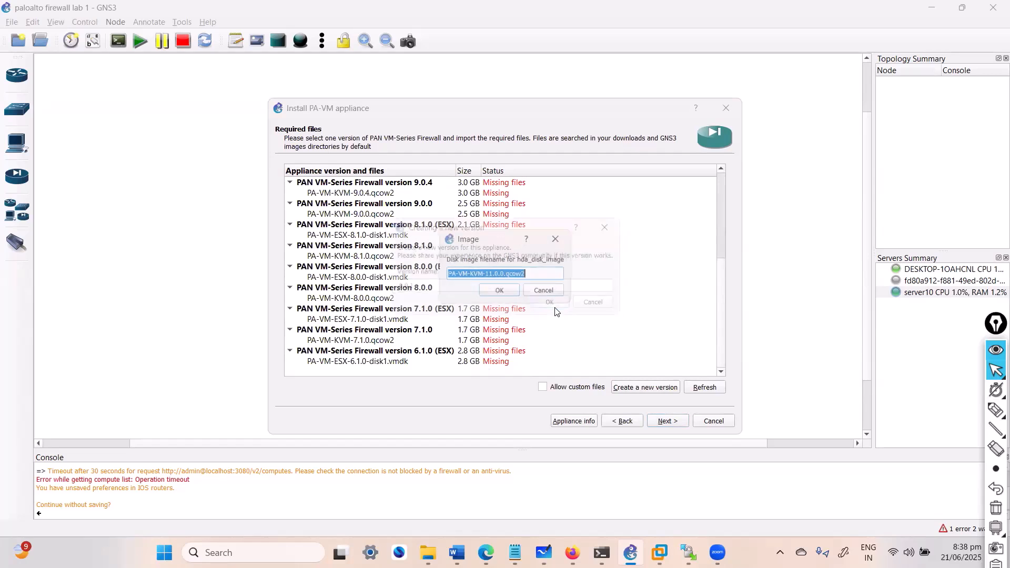
click(498, 289)
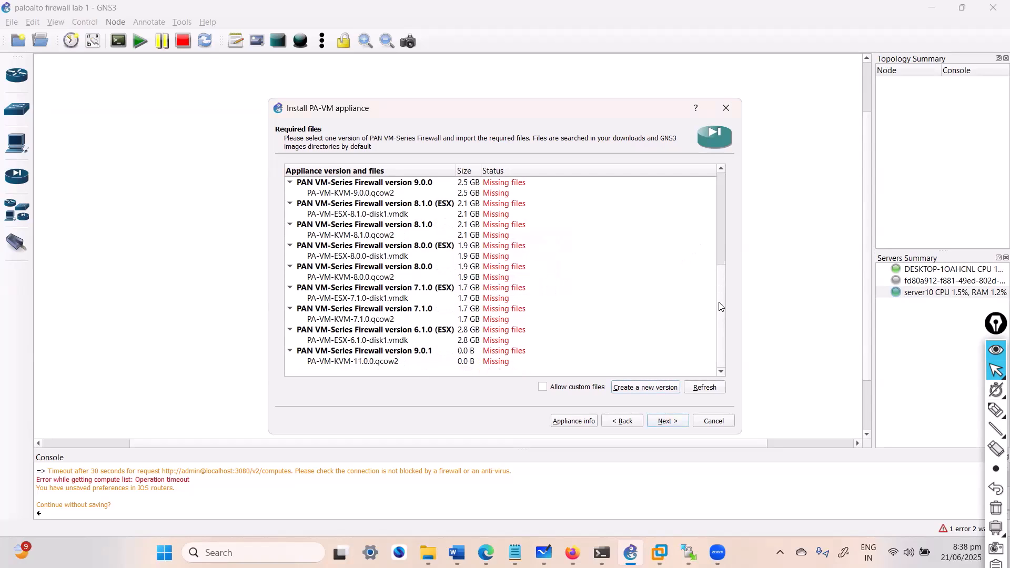
Import virtioa.qcow2 from the paloalto-9.0.4 folder for the 9.0.1 disk entry.
click(352, 361)
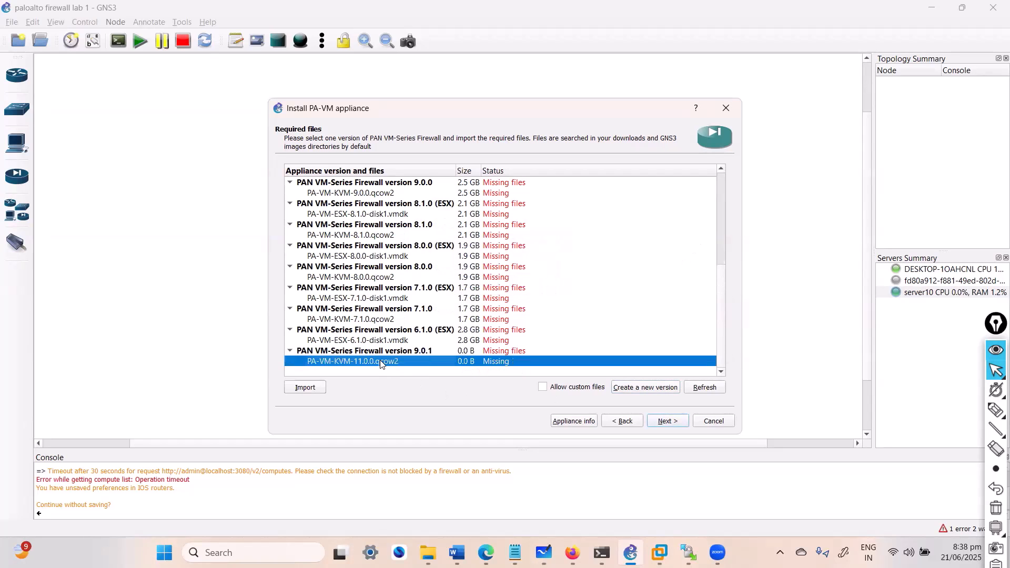
click(304, 387)
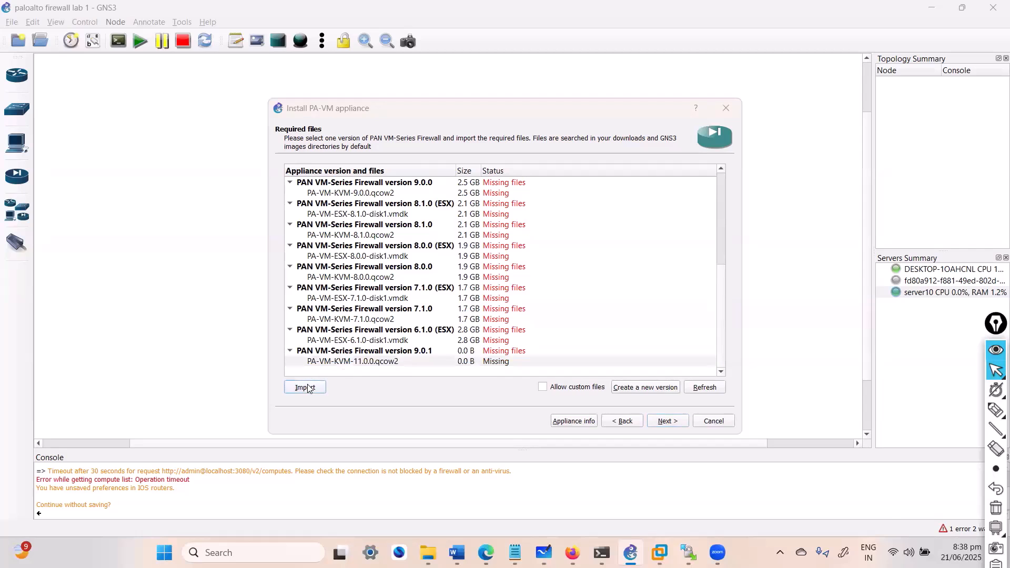
click(304, 387)
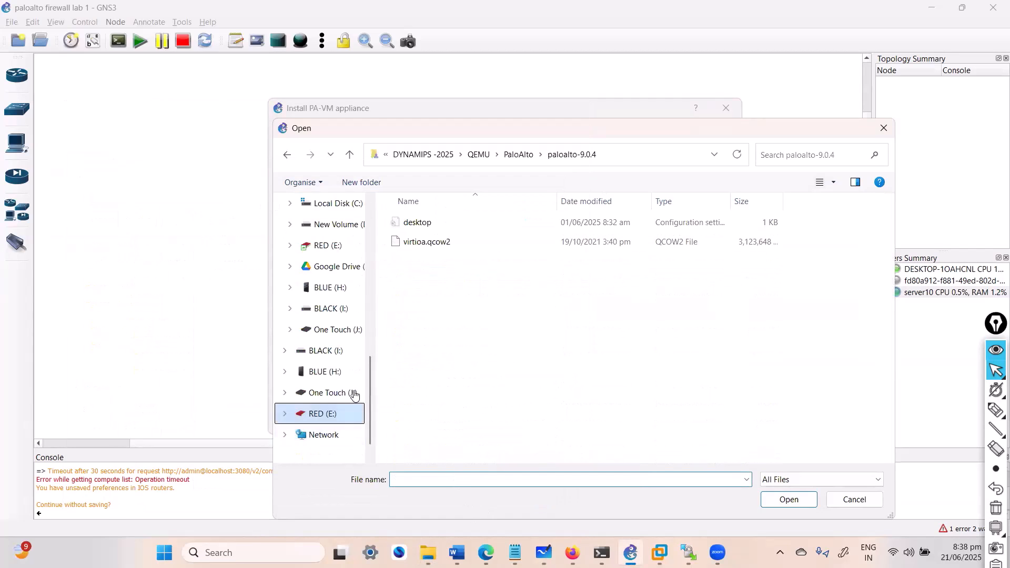
click(427, 241)
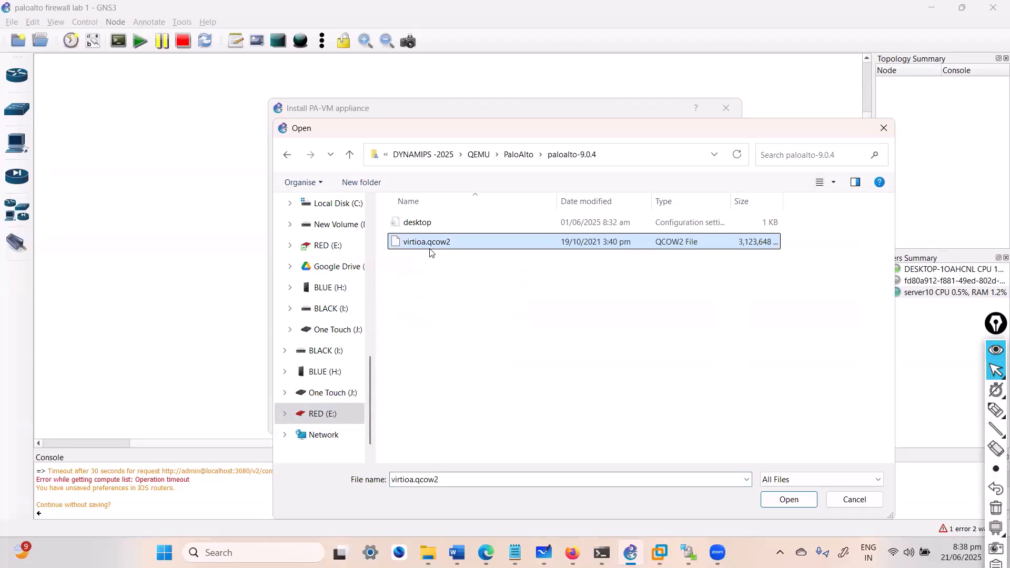
click(788, 499)
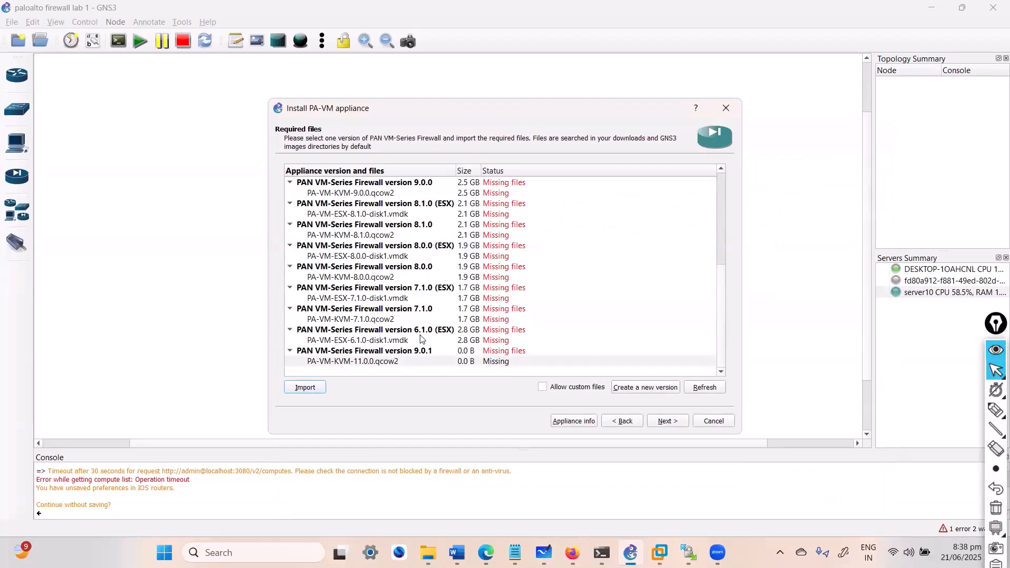
Switch to Firefox to view Google results for the FortiGate GNS3 appliance download.
click(304, 387)
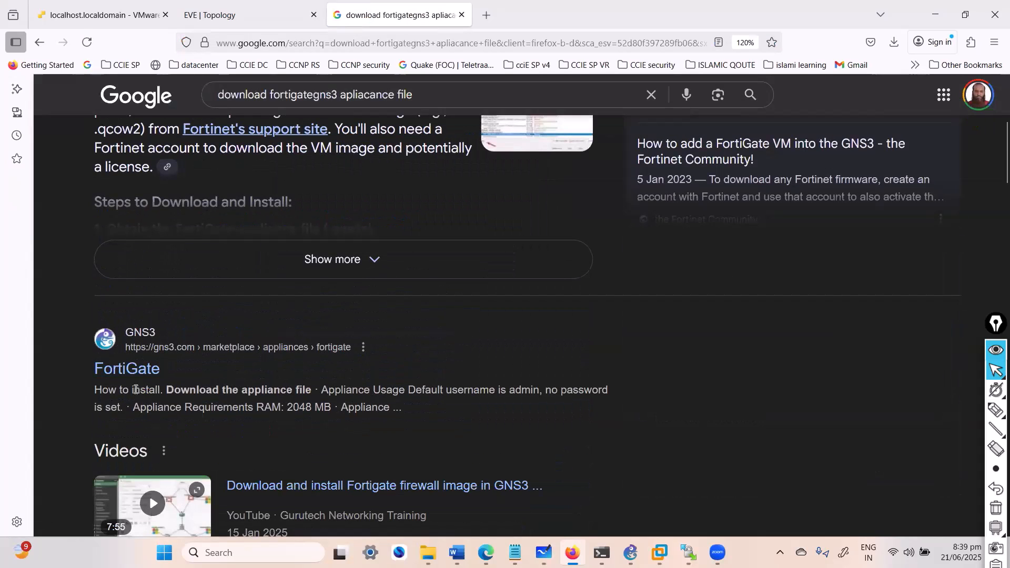
Return to the Install PA-VM wizard until virtioa.qcow2 finishes uploading to server10.
click(127, 368)
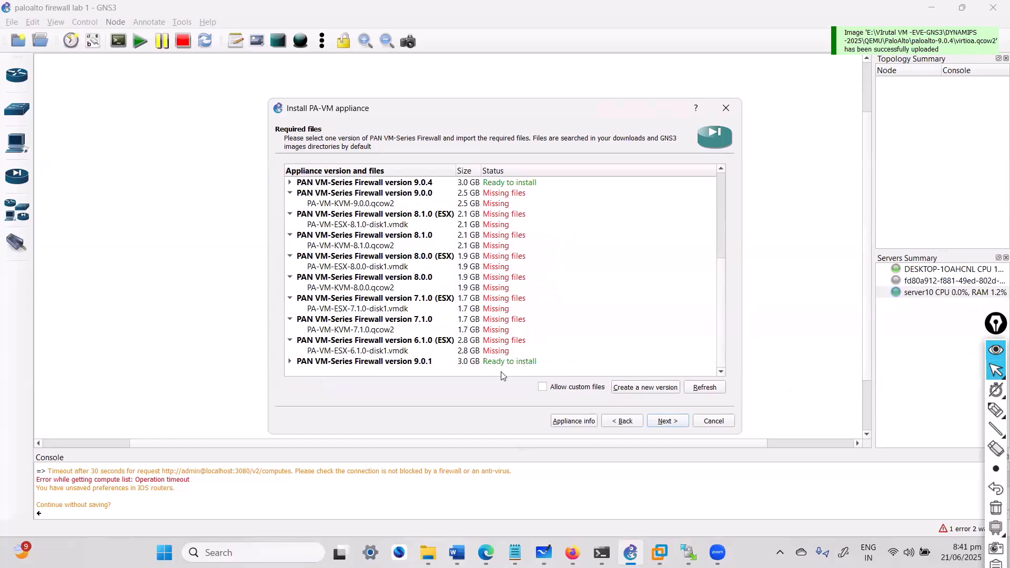
mouse_move(577, 378)
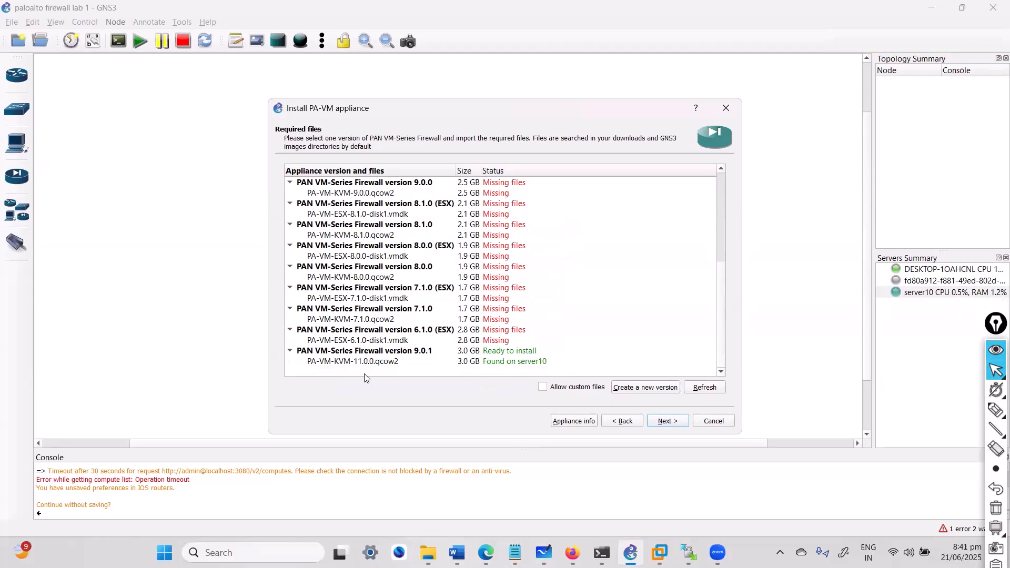
Install the PA-VM 9.0.1 version and confirm the template was created.
click(364, 350)
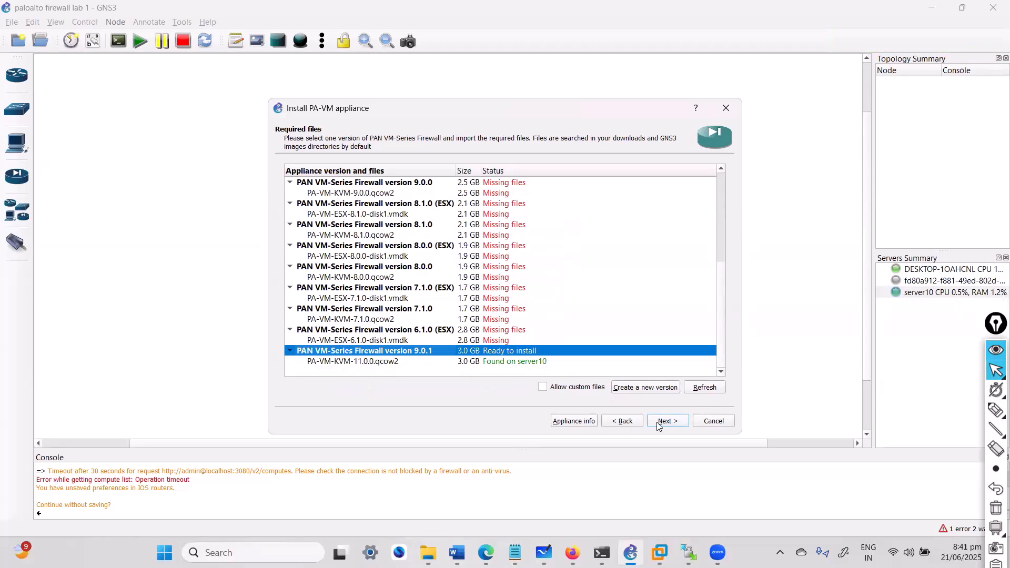
click(667, 420)
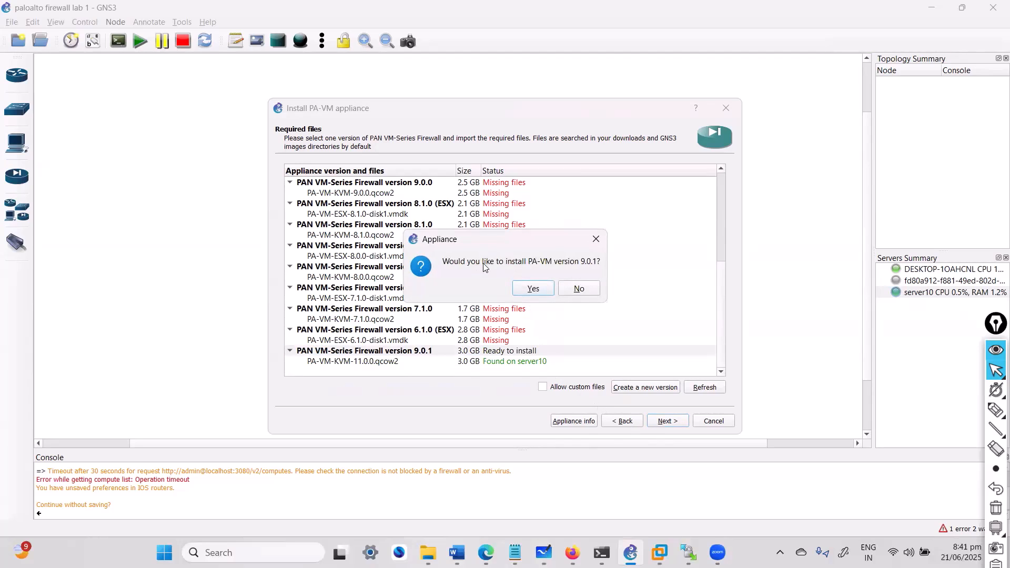
mouse_move(551, 291)
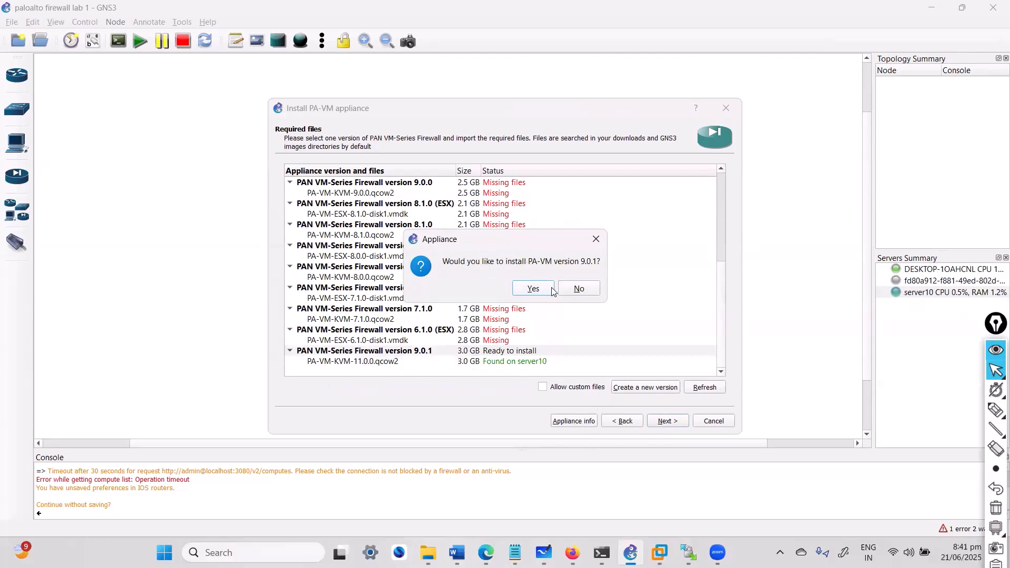
click(532, 288)
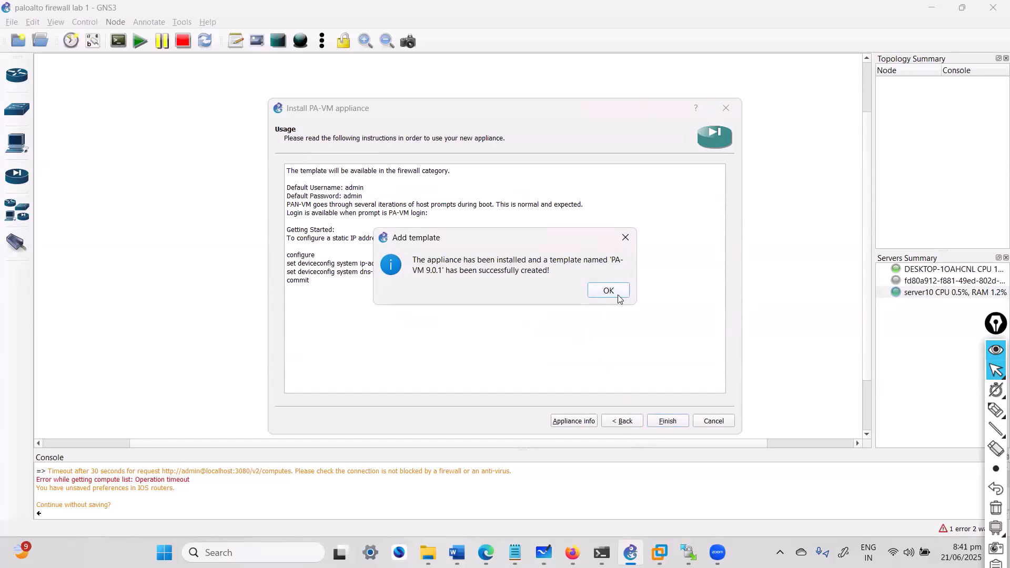
click(607, 290)
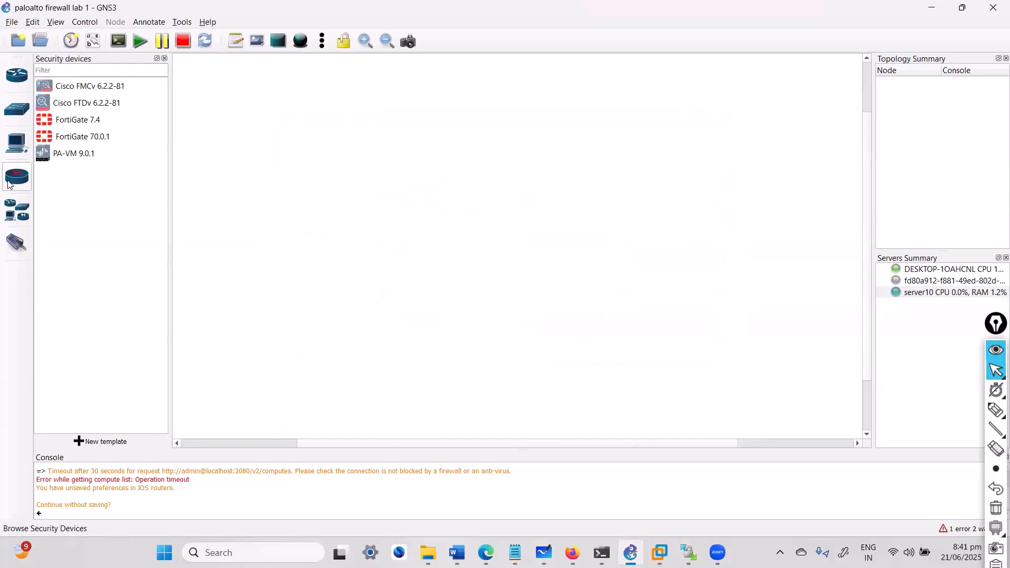
Place a PA-VM 9.0.1 node on the canvas and start it booting.
click(73, 152)
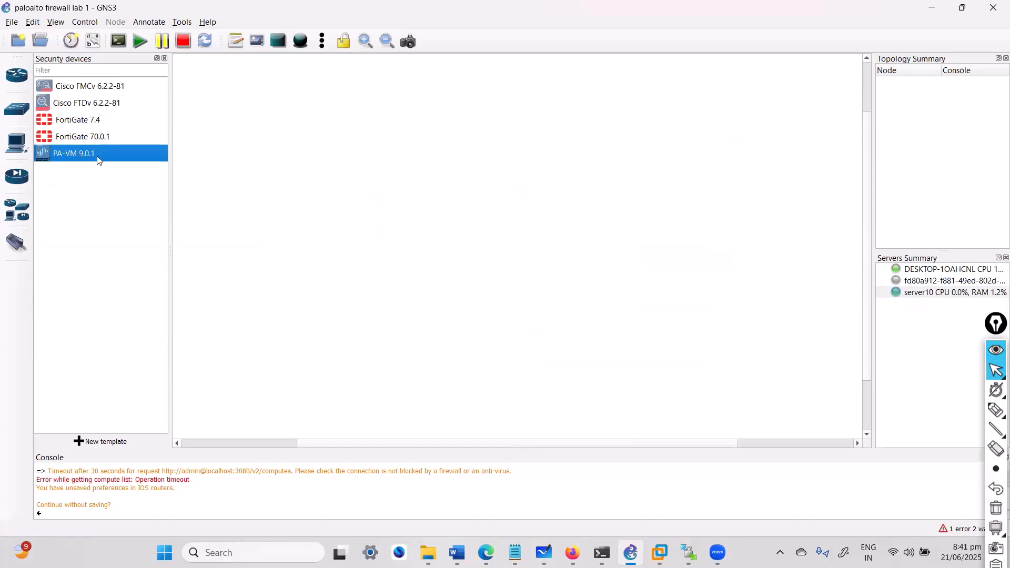
drag(74, 153, 427, 187)
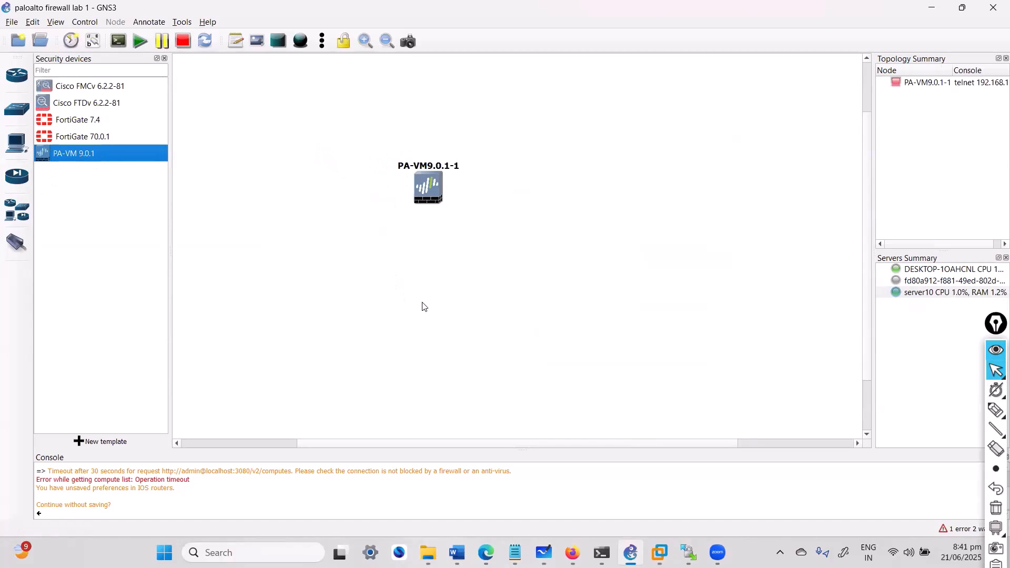
right_click(427, 187)
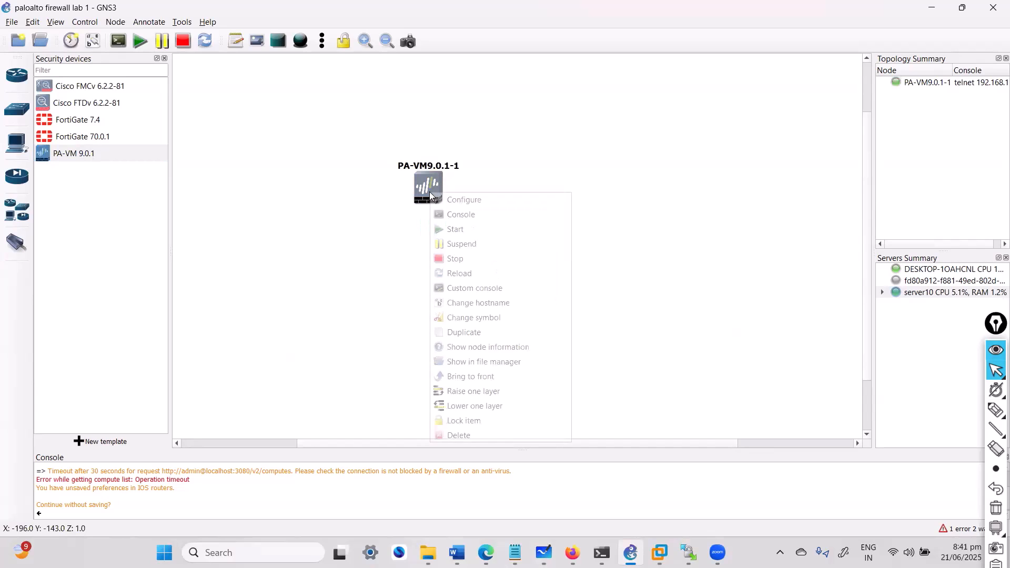
click(477, 257)
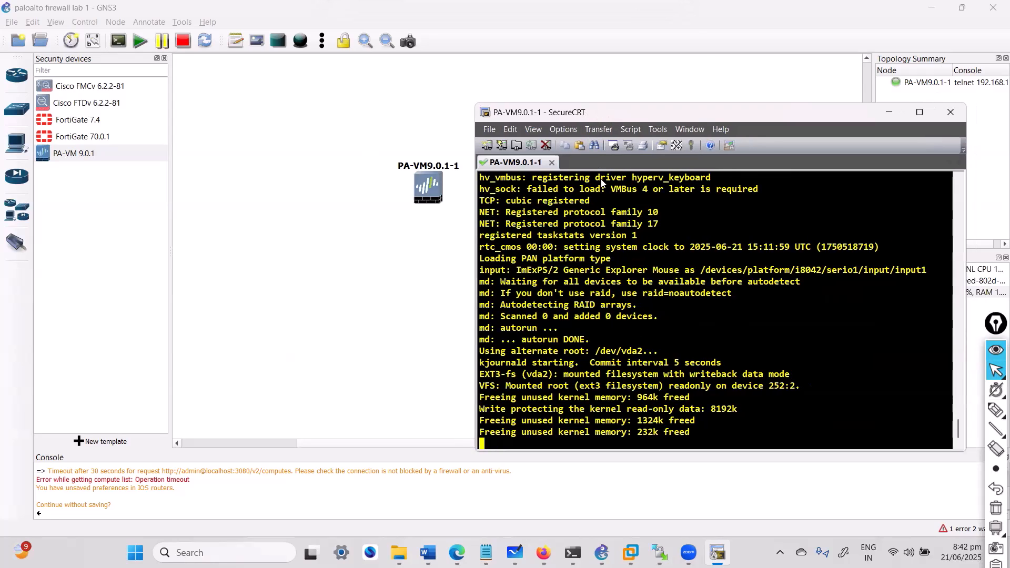
mouse_move(633, 204)
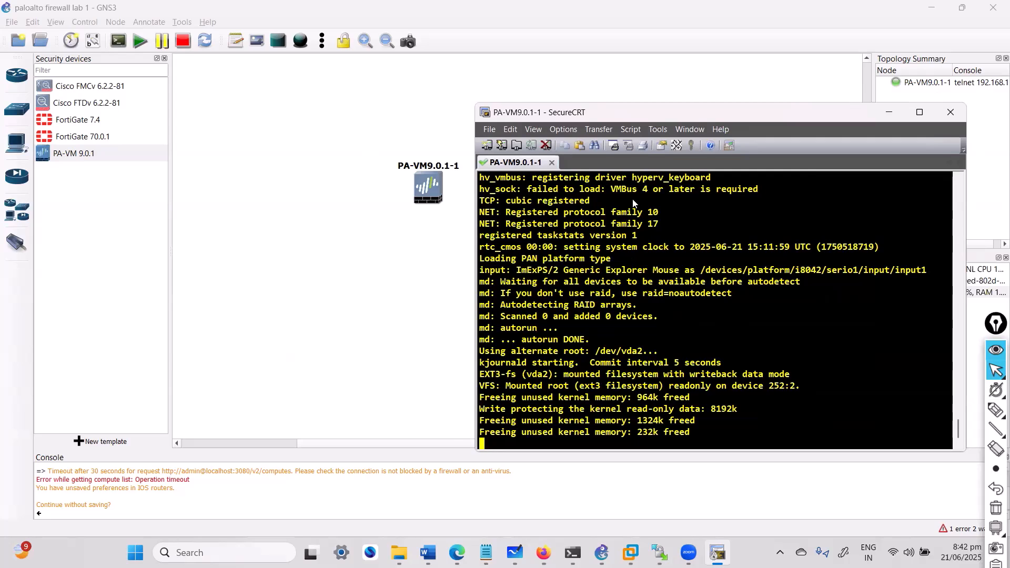